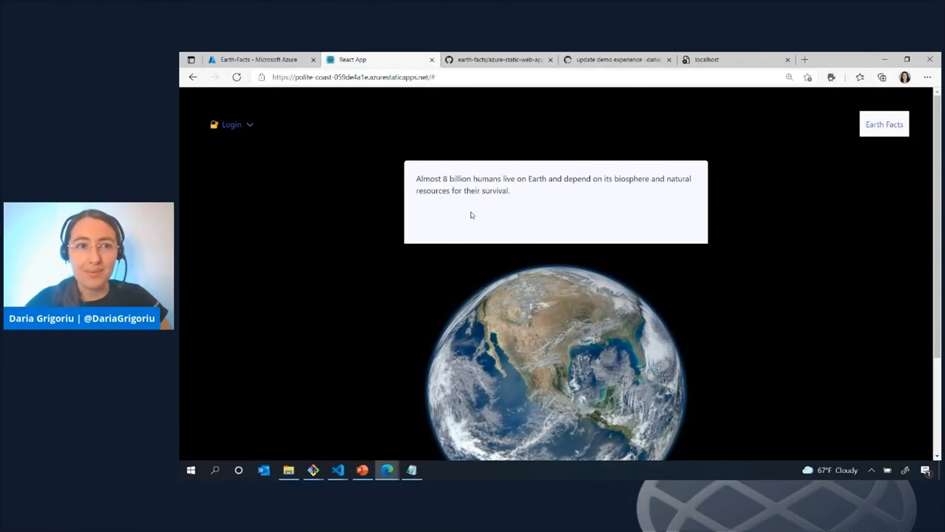
pyautogui.moveTo(723, 188)
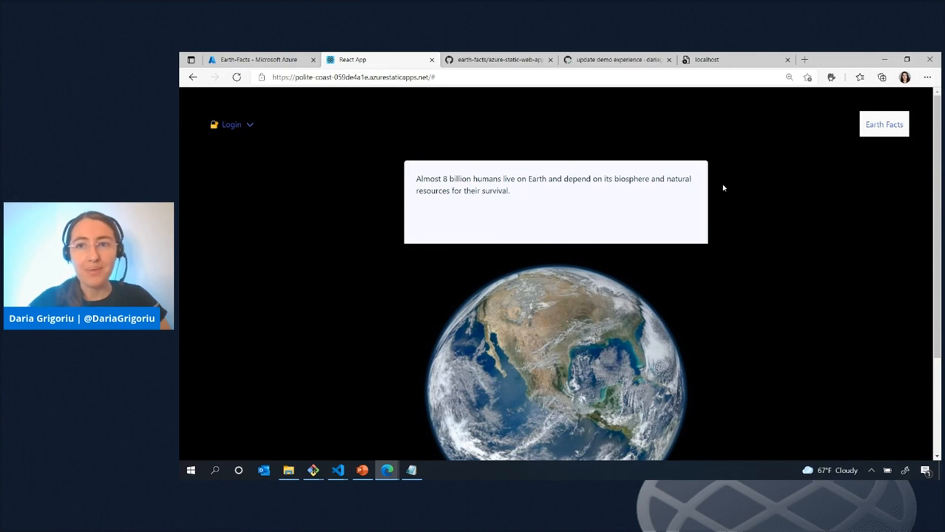
pyautogui.moveTo(885, 133)
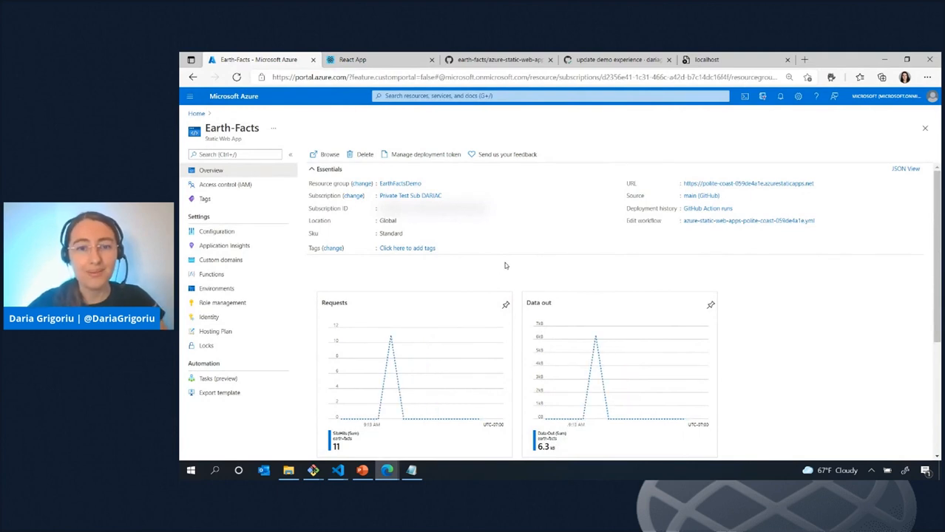
pyautogui.moveTo(340, 249)
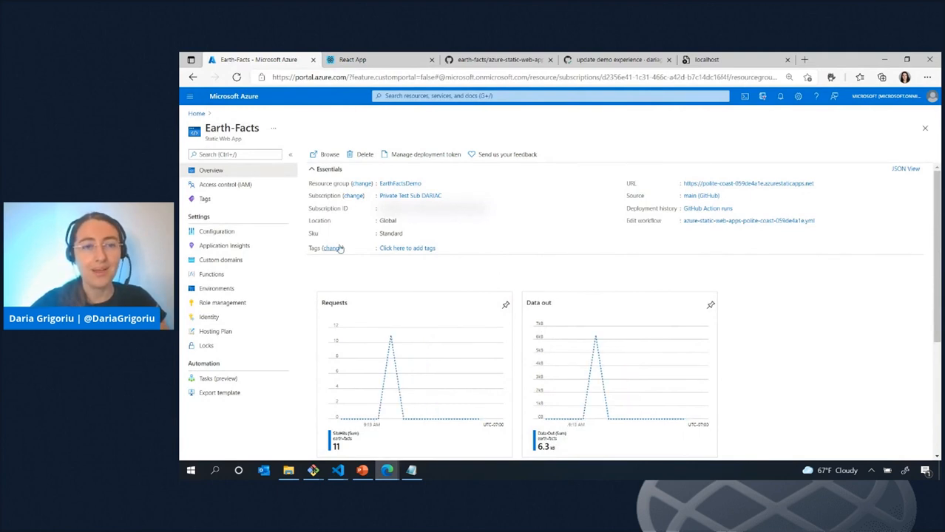
pyautogui.moveTo(370, 216)
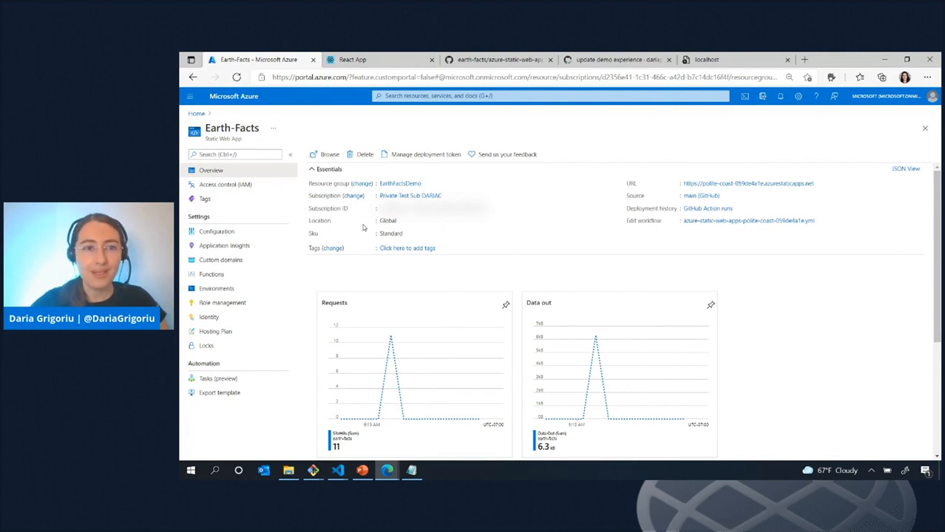
pyautogui.moveTo(353, 216)
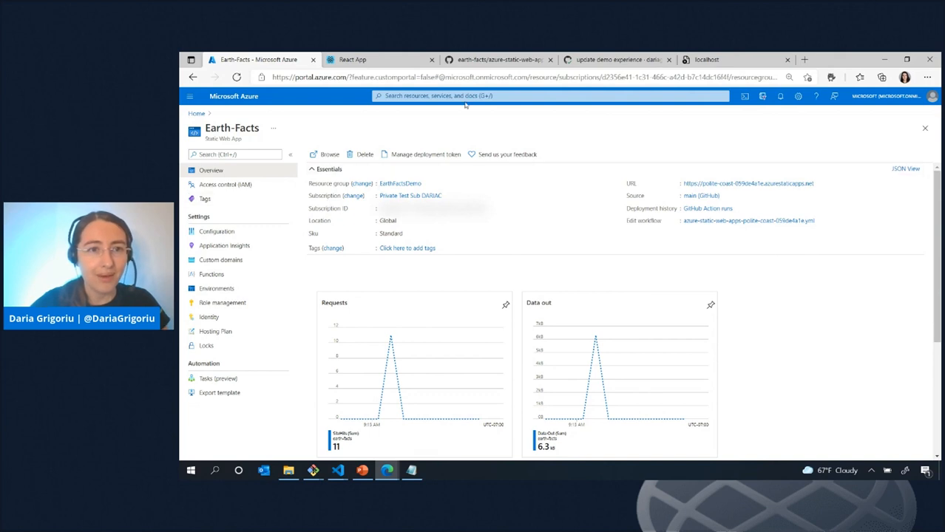
pyautogui.moveTo(721, 213)
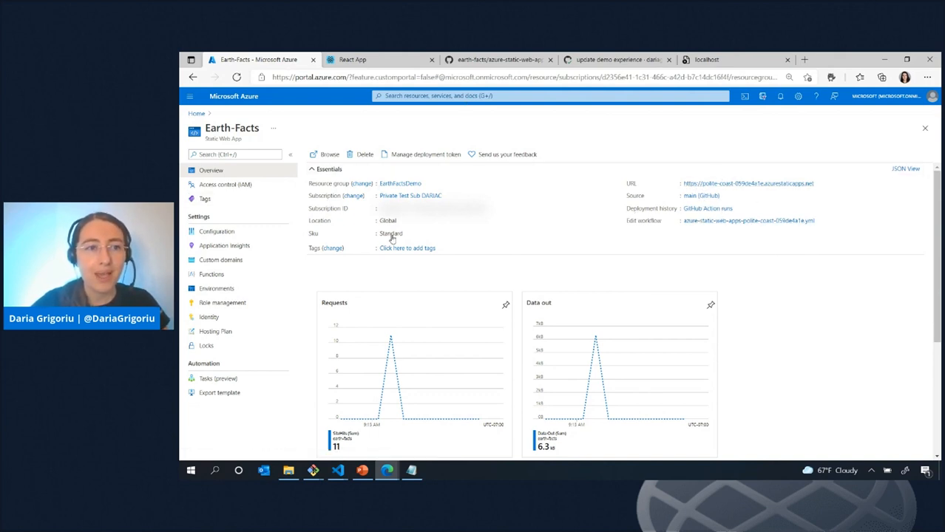
pyautogui.moveTo(212, 273)
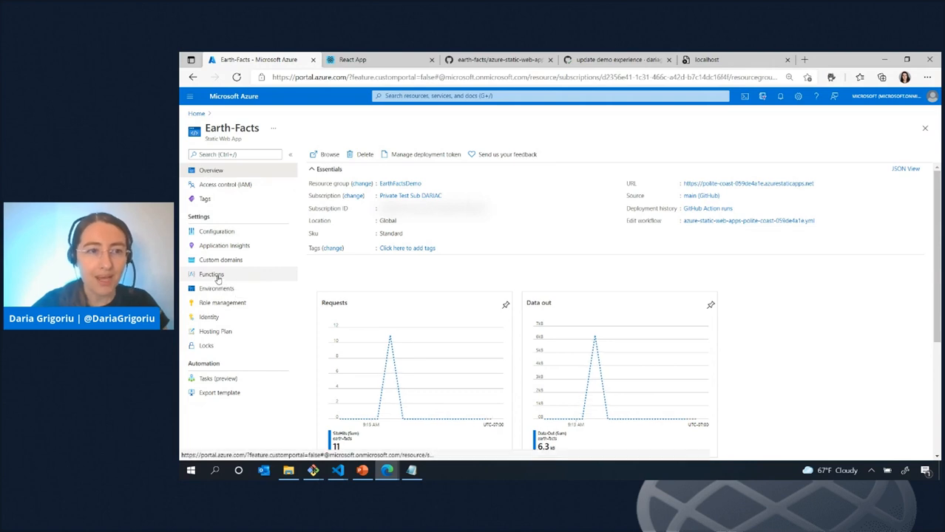
# Show the Functions page of the Earth-Facts Static Web App, listing the managed getFacts function.
pyautogui.click(211, 274)
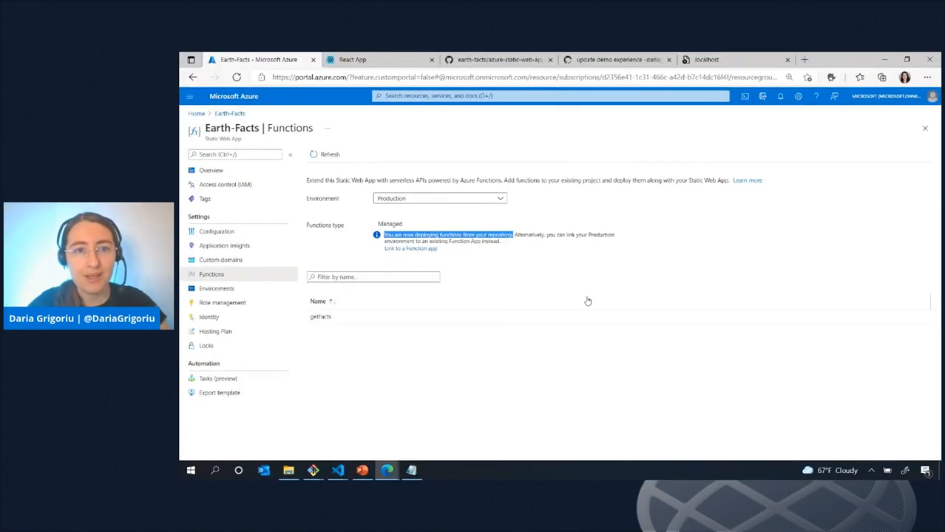
pyautogui.moveTo(565, 301)
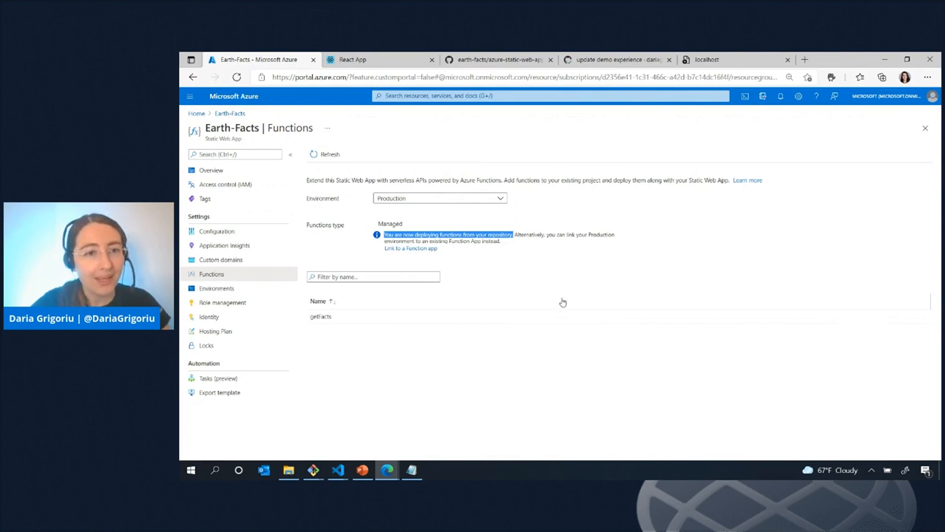
pyautogui.moveTo(240, 346)
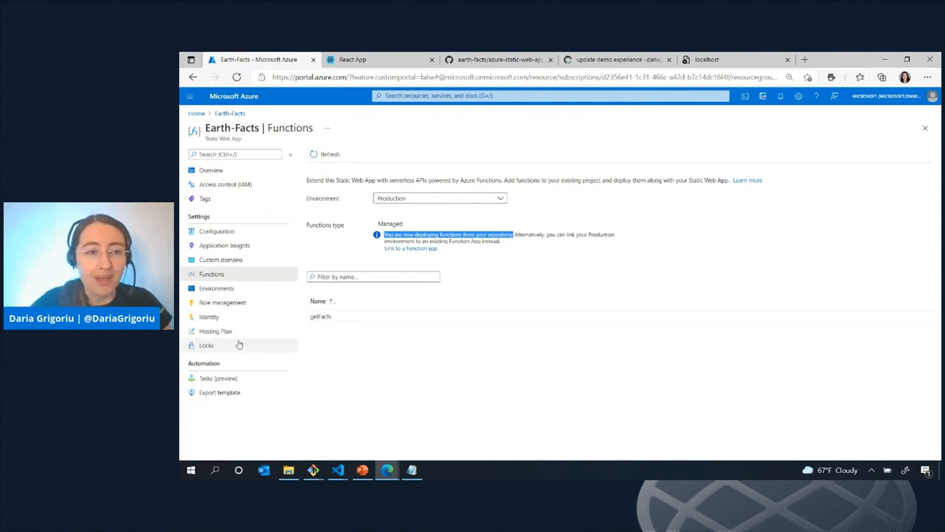
pyautogui.moveTo(216, 231)
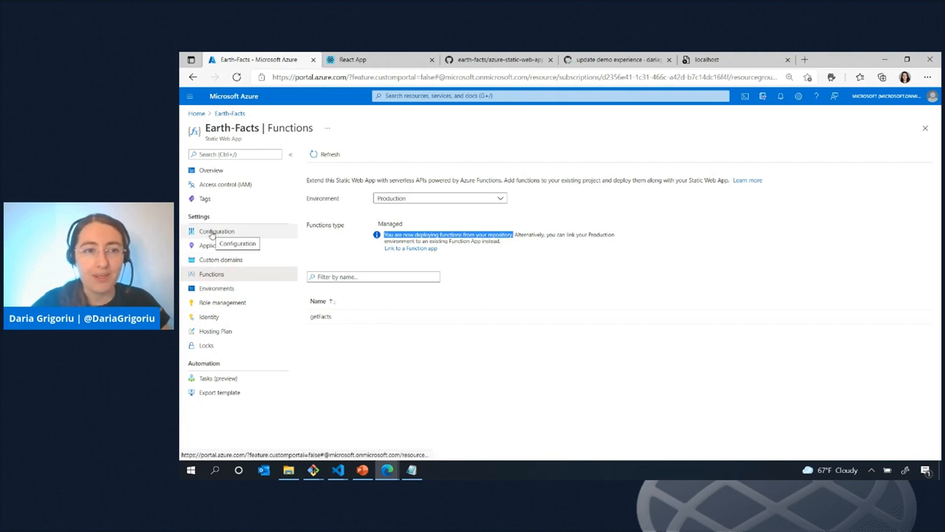
# View the two hidden Production application settings, then bring the earth-facts project forward in VS Code.
pyautogui.click(216, 230)
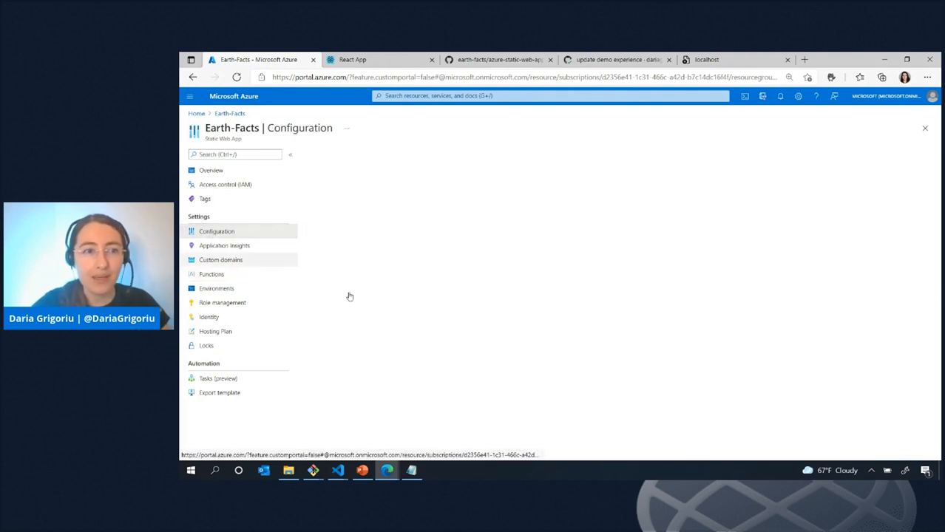
pyautogui.click(216, 230)
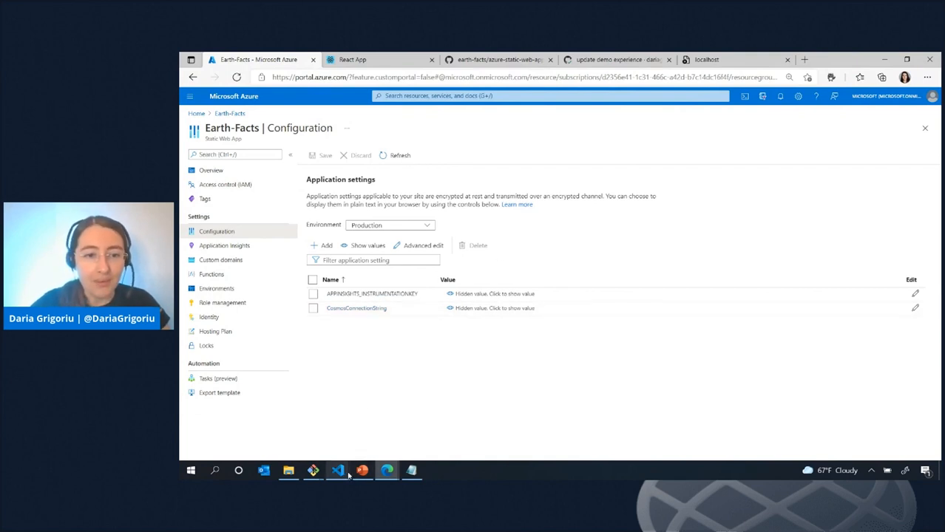
pyautogui.click(349, 471)
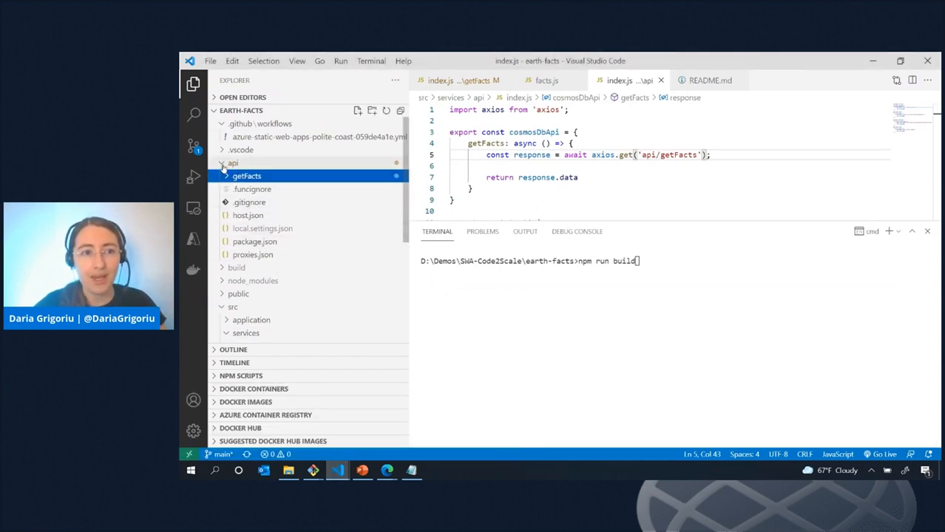
# Review the api folder's functions and list the Azure Static Web Apps for Earth Facts.
pyautogui.click(232, 163)
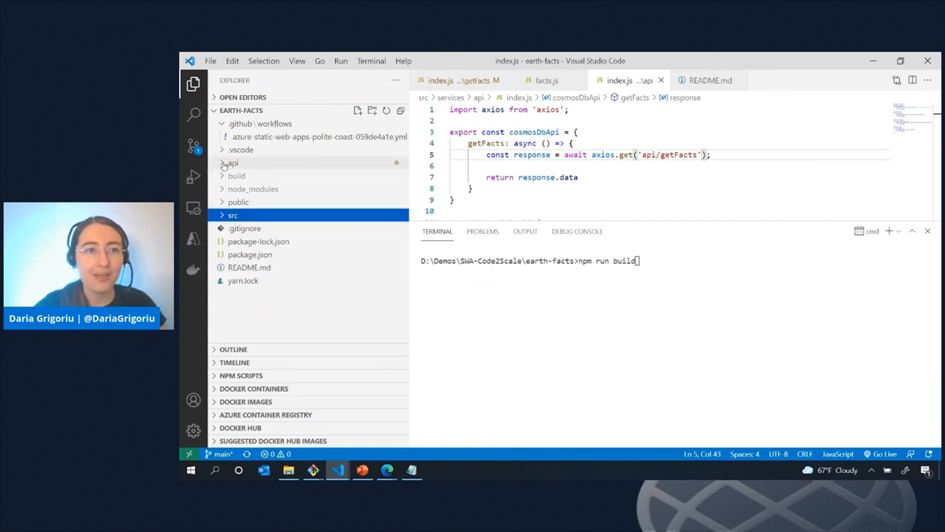
pyautogui.click(230, 162)
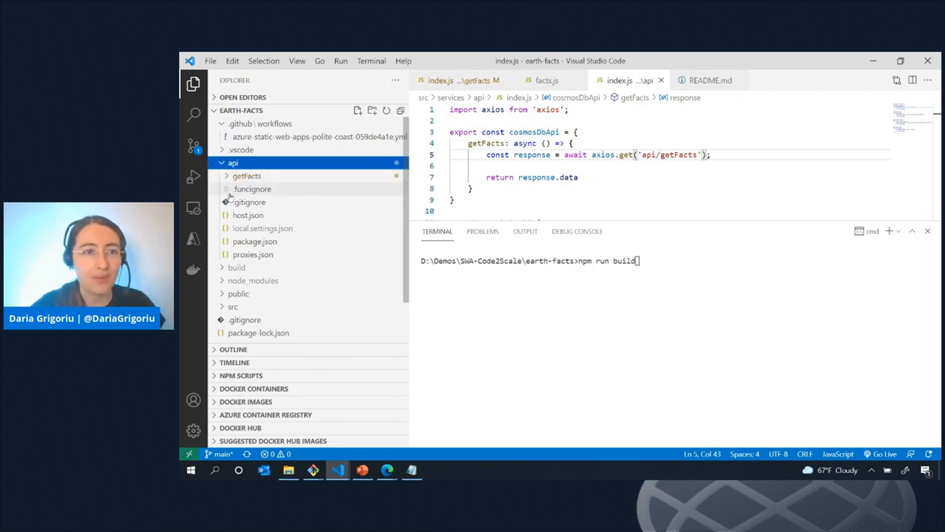
pyautogui.click(192, 240)
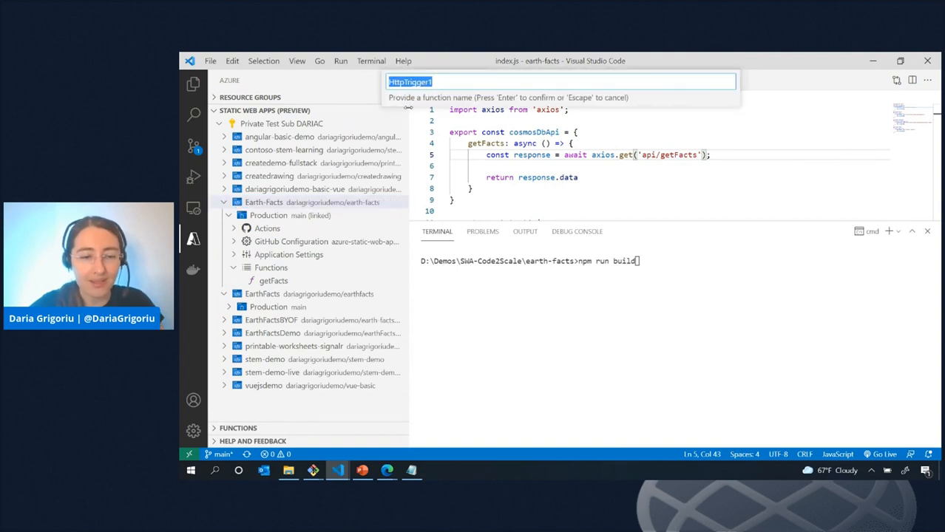
# Name the new HTTP-trigger function 'demo' and reveal its function.json, index.js and sample.dat.
pyautogui.write('demo')
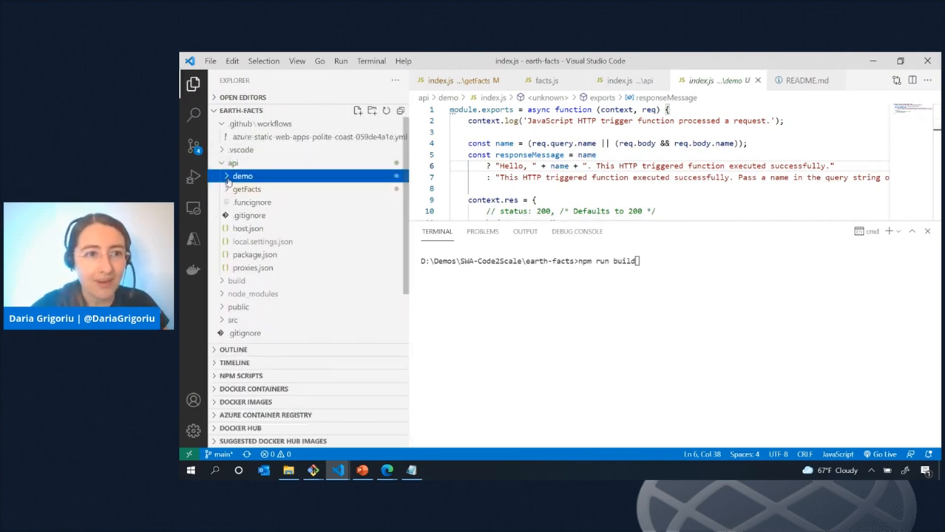
pyautogui.click(241, 175)
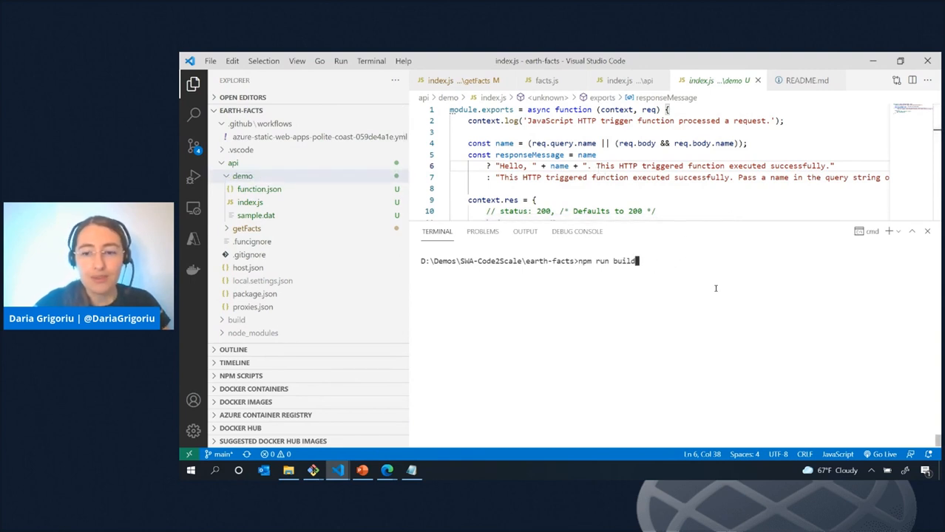
# Run npm run build to produce the Earth Facts production build folder.
pyautogui.press('Enter')
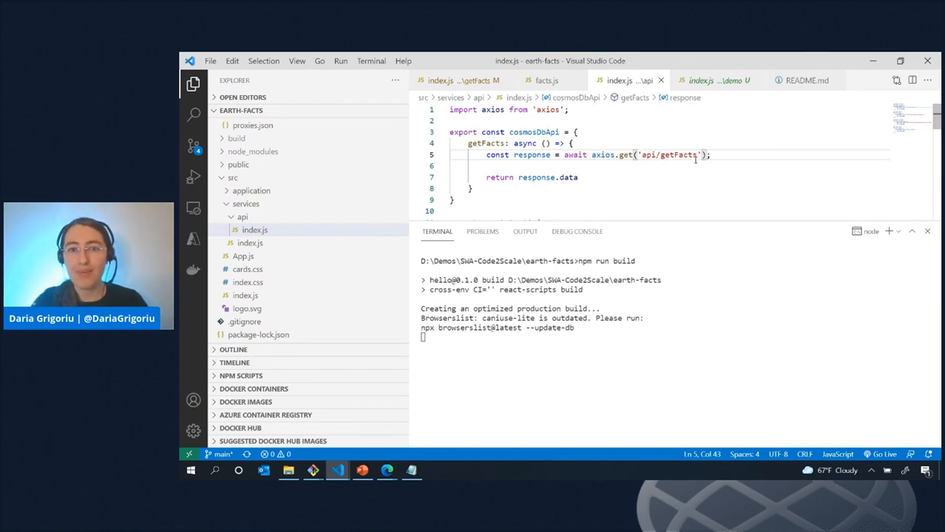
pyautogui.moveTo(683, 168)
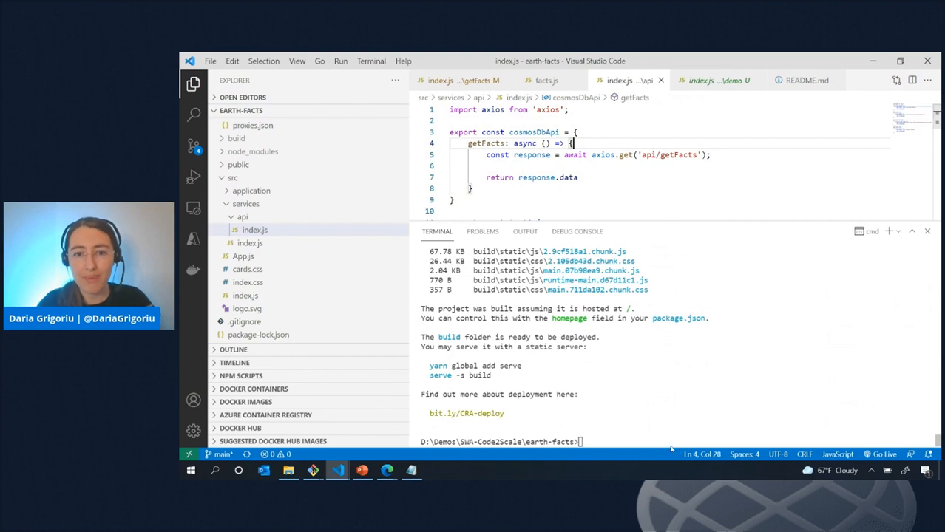
# Clear the terminal and start the emulator with swa start .\build --api .\api\.
pyautogui.write('cls')
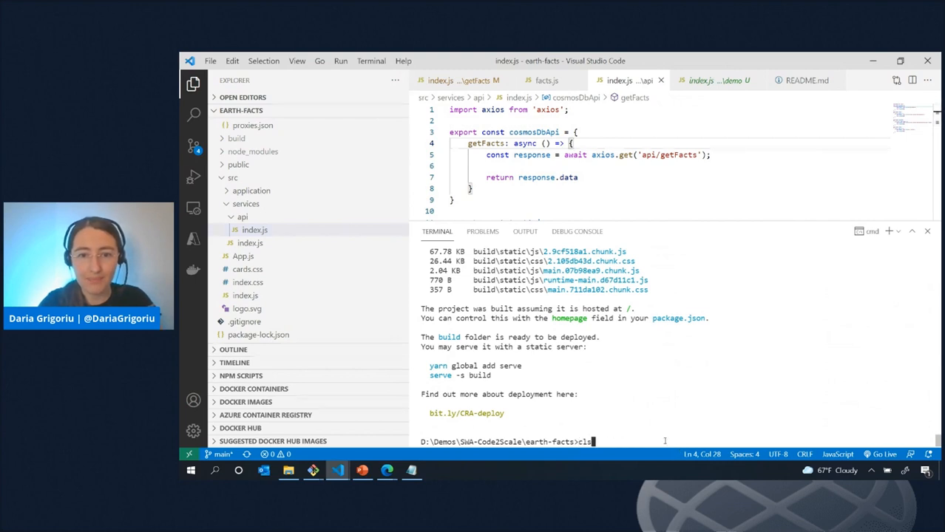
pyautogui.write('swa start .\\build --api .\\api\\')
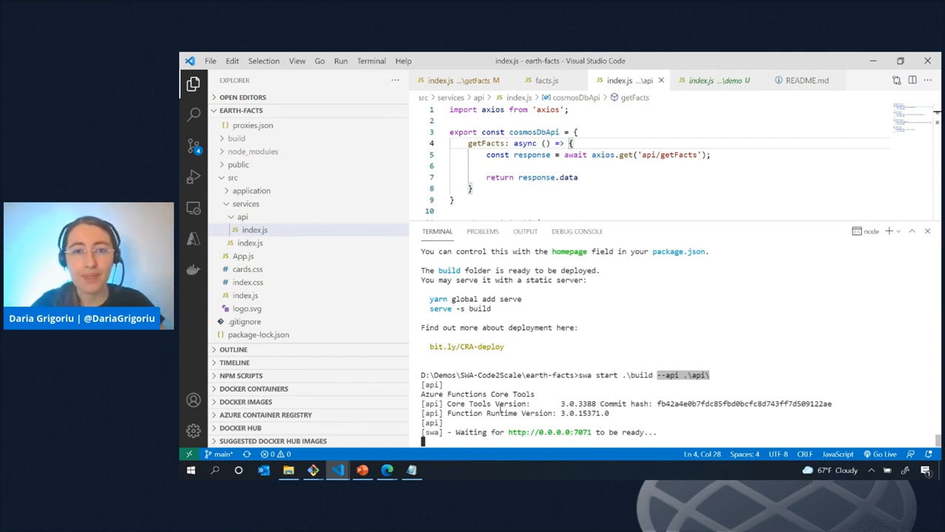
pyautogui.moveTo(364, 437)
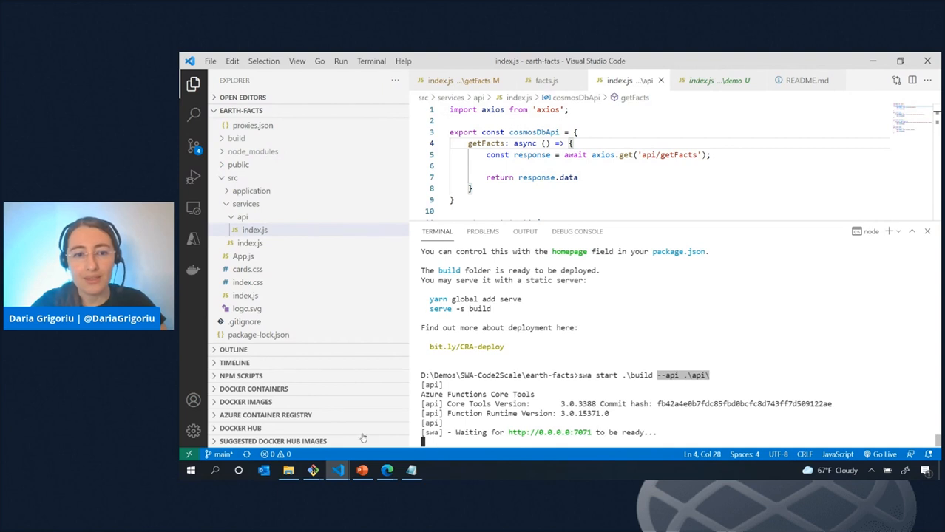
pyautogui.moveTo(386, 470)
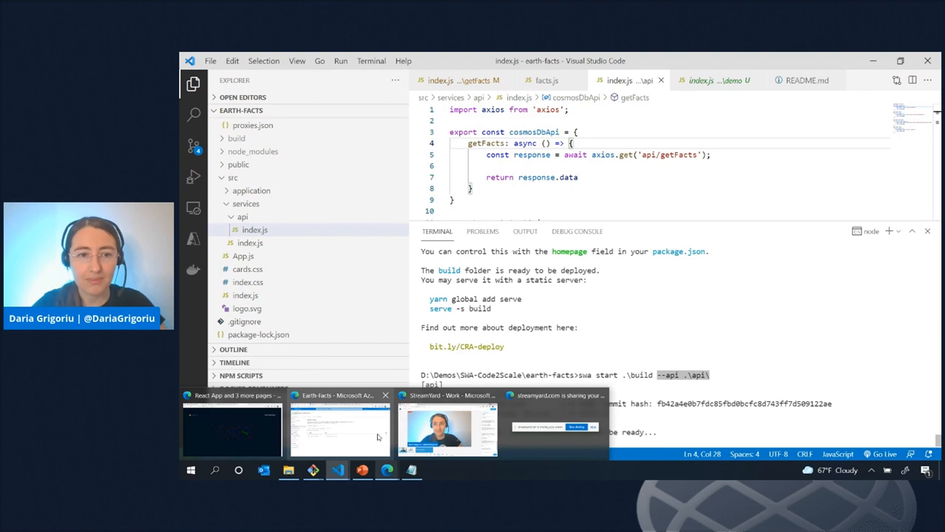
# Bring the Edge browser with the Azure portal back to the foreground to test localhost:4280.
pyautogui.click(338, 429)
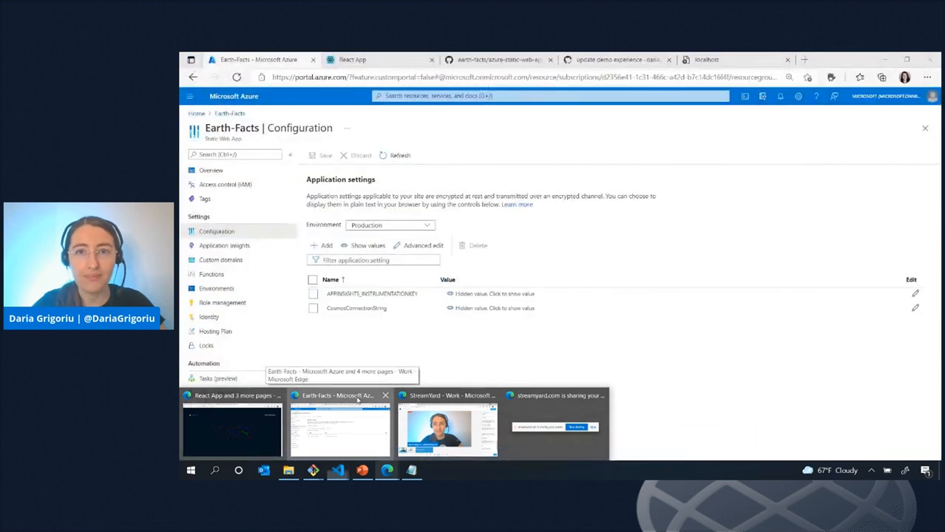
pyautogui.click(724, 59)
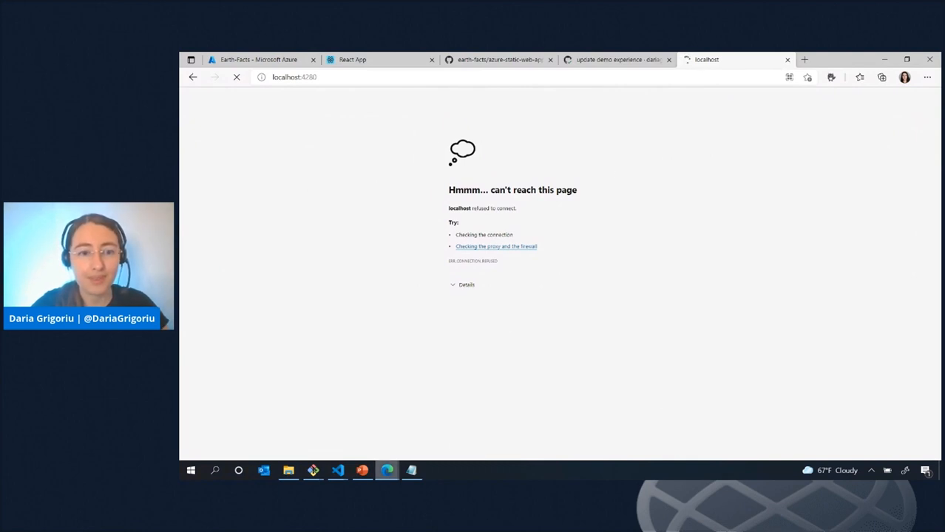
pyautogui.moveTo(337, 470)
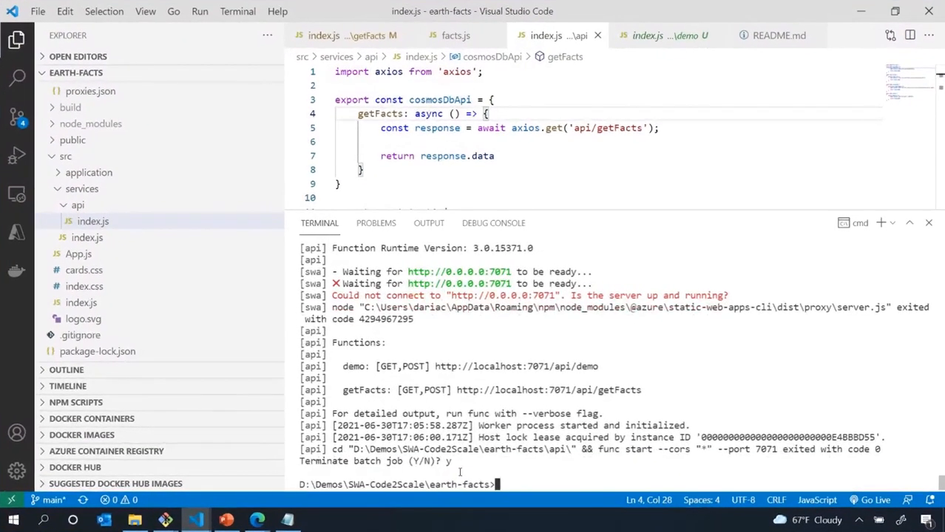
# Restart the emulator with swa start .\build --api .\api\, waiting for functions on port 7071.
pyautogui.write('swa start .\\build --api .\\api\\')
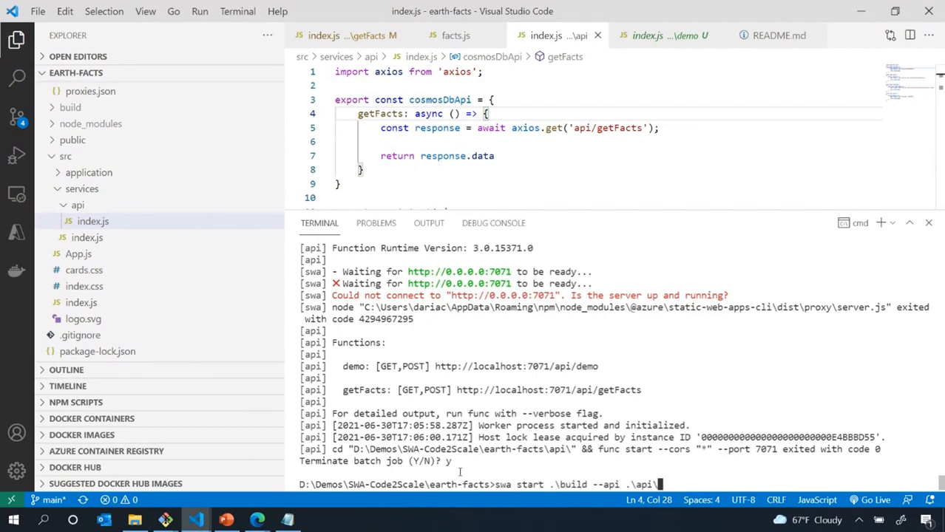
pyautogui.press('Enter')
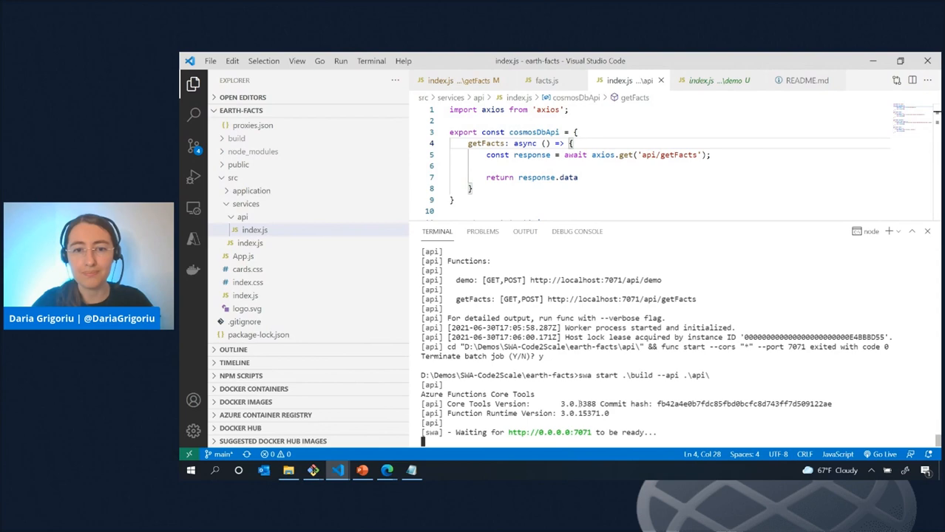
# Log out of the local Earth Facts site and log back in via the mock Twitter auth form as Daria.
pyautogui.click(388, 470)
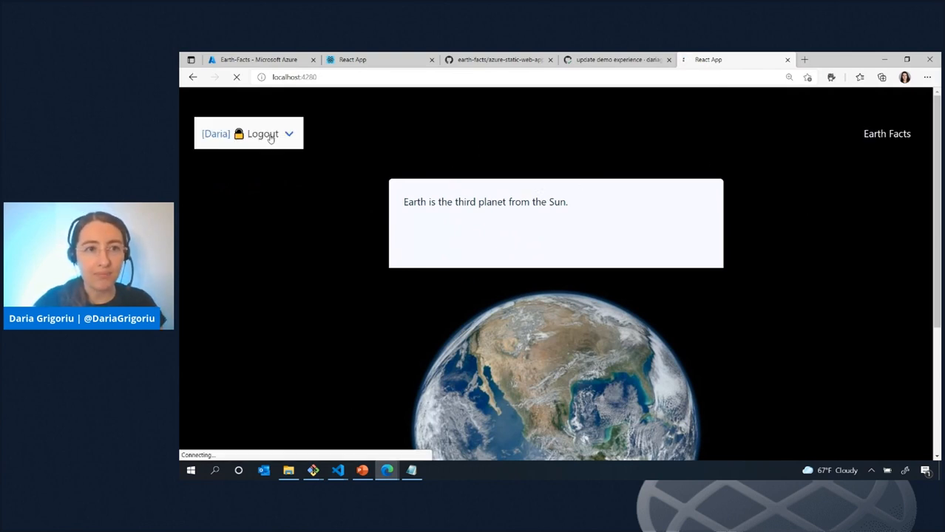
pyautogui.click(263, 134)
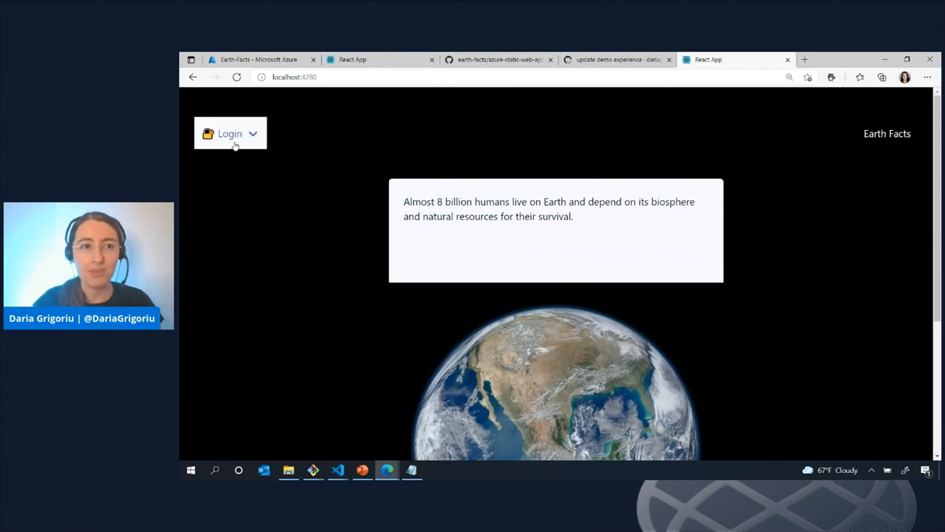
pyautogui.click(230, 133)
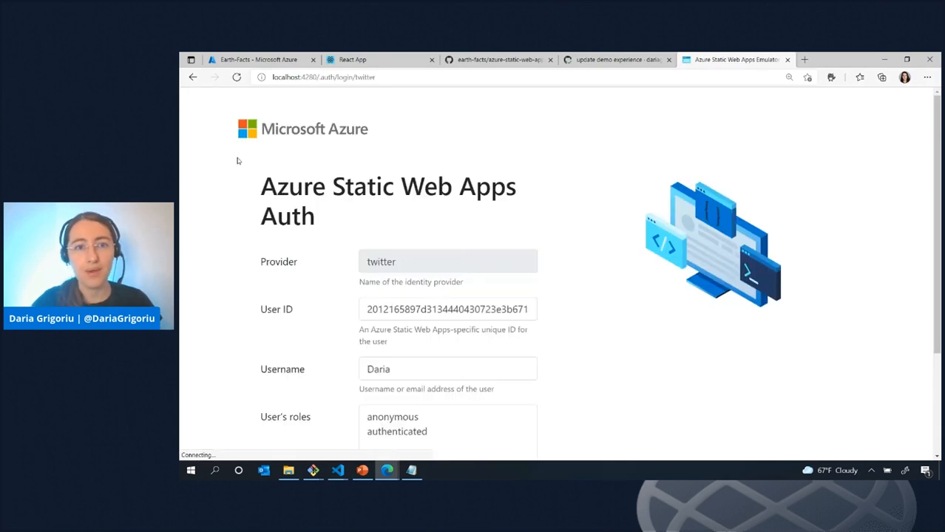
pyautogui.scroll(-3)
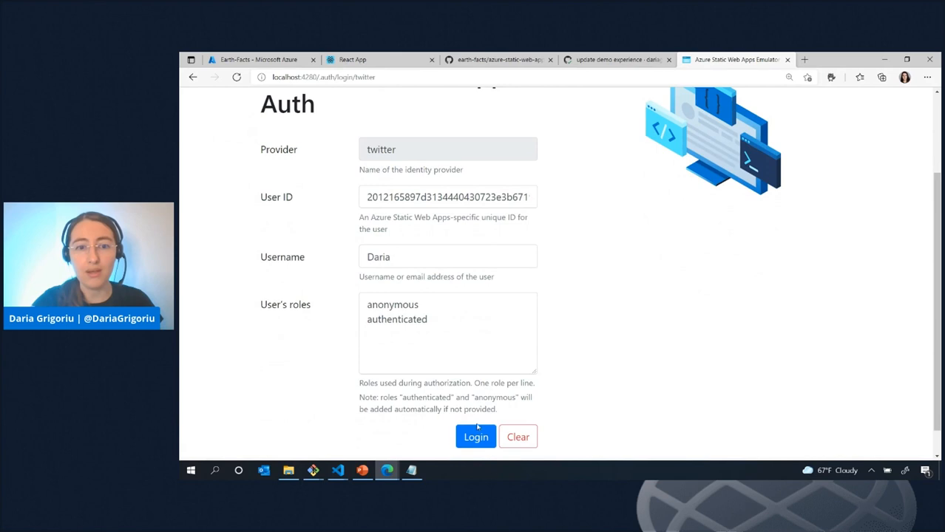
pyautogui.click(476, 436)
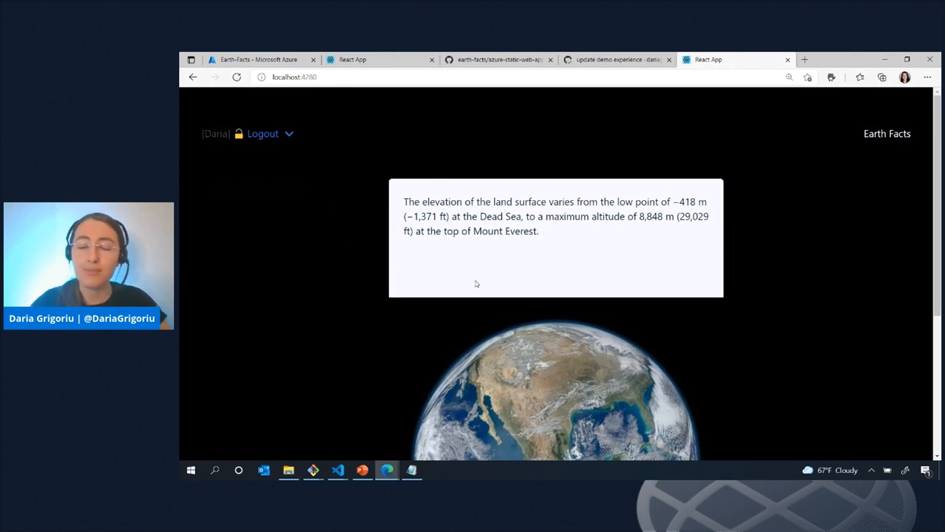
pyautogui.moveTo(491, 255)
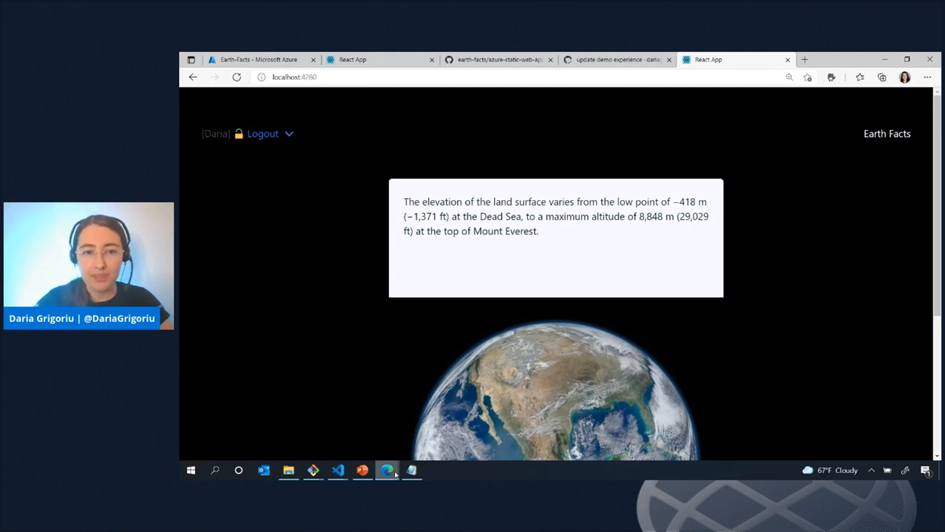
pyautogui.moveTo(498, 66)
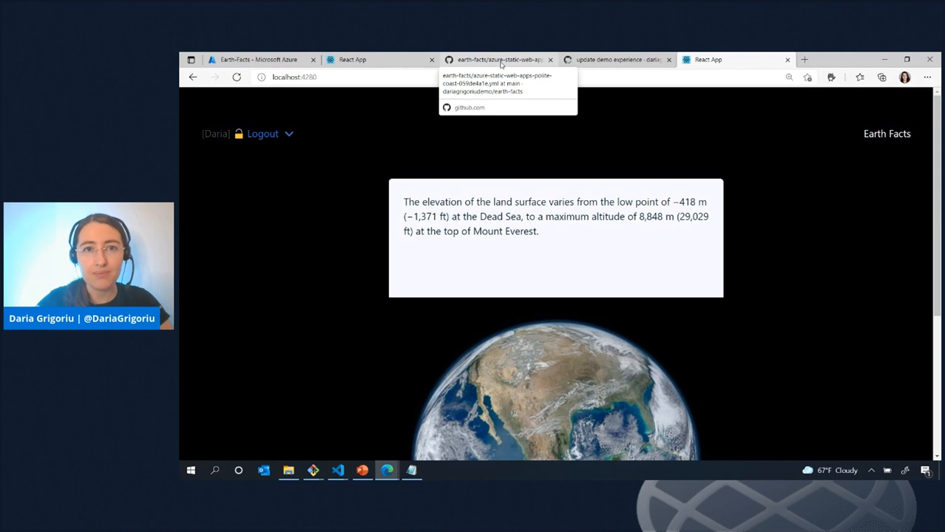
# Show the earth-facts repository's Actions page with its five successful workflow runs.
pyautogui.click(502, 59)
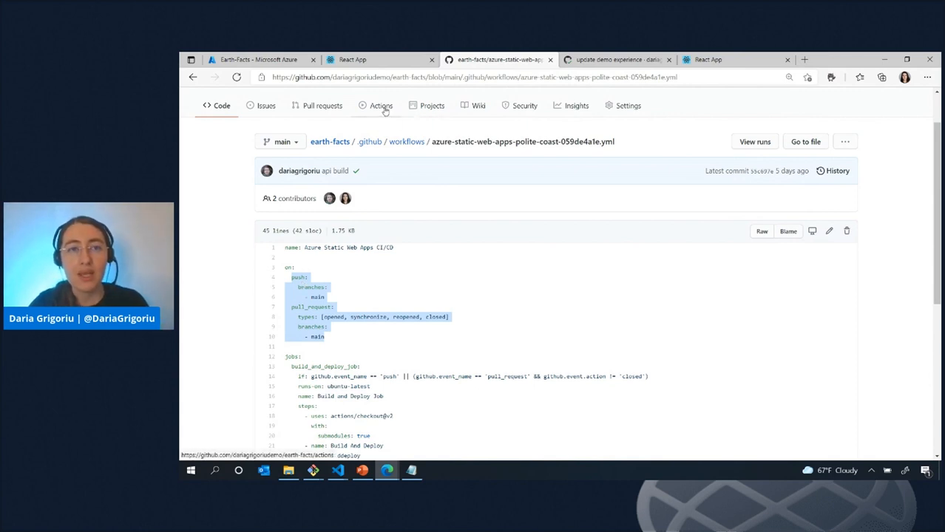
pyautogui.click(379, 105)
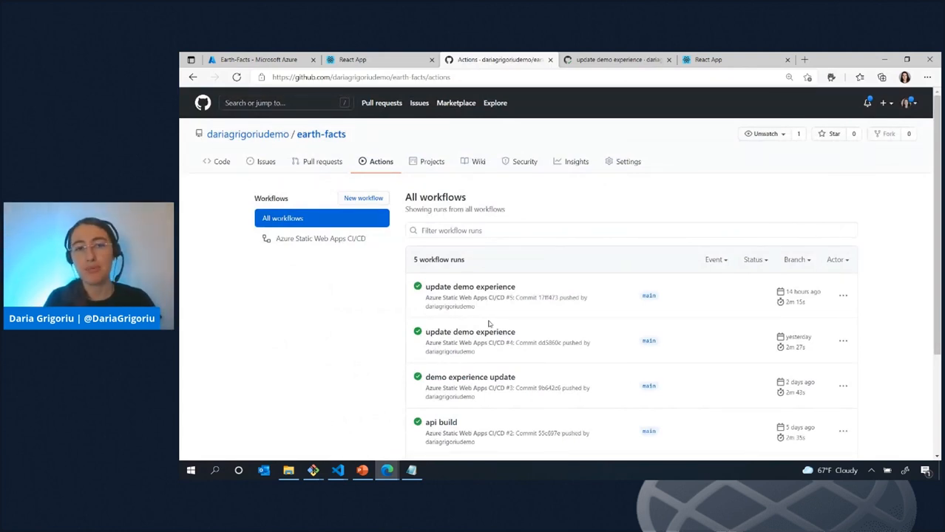
pyautogui.moveTo(470, 331)
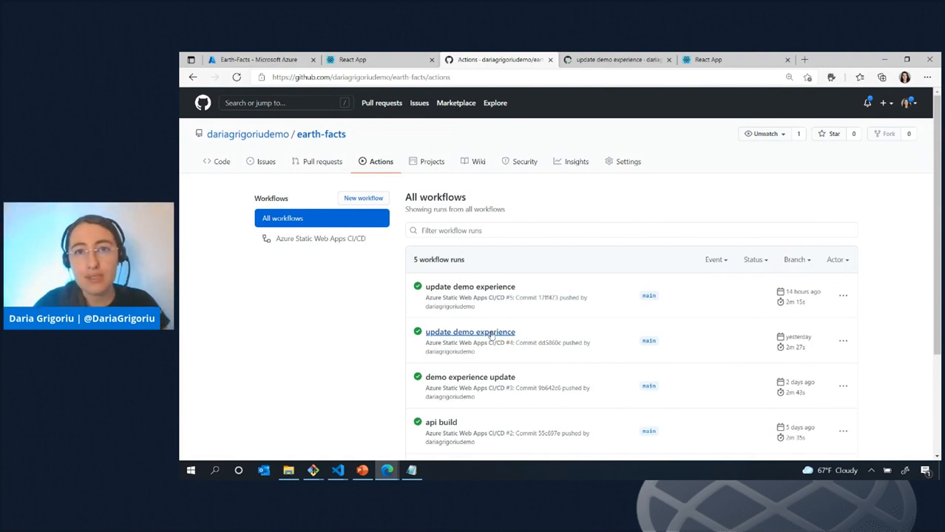
# Review the update demo experience run's Build and Deploy log to its completion lines, then return to the React App.
pyautogui.click(470, 331)
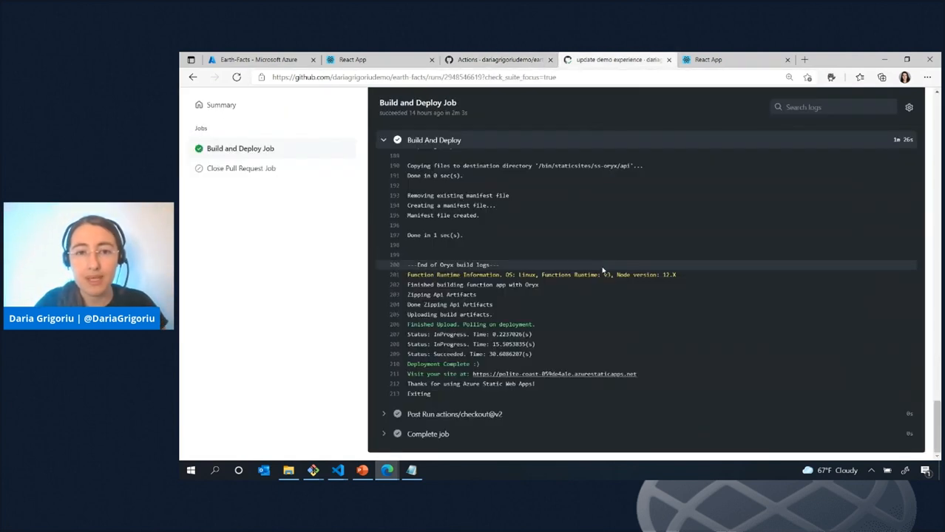
pyautogui.moveTo(476, 275)
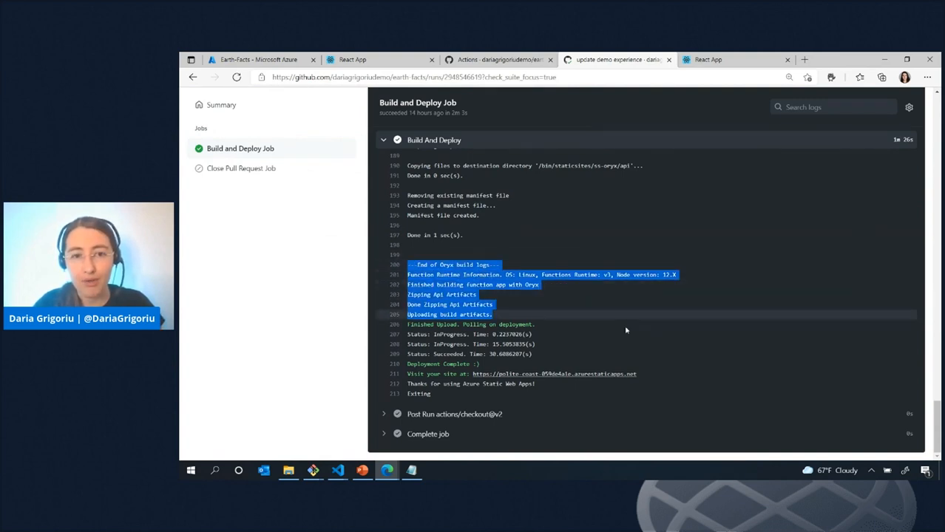
pyautogui.moveTo(626, 331); pyautogui.dragTo(633, 396)
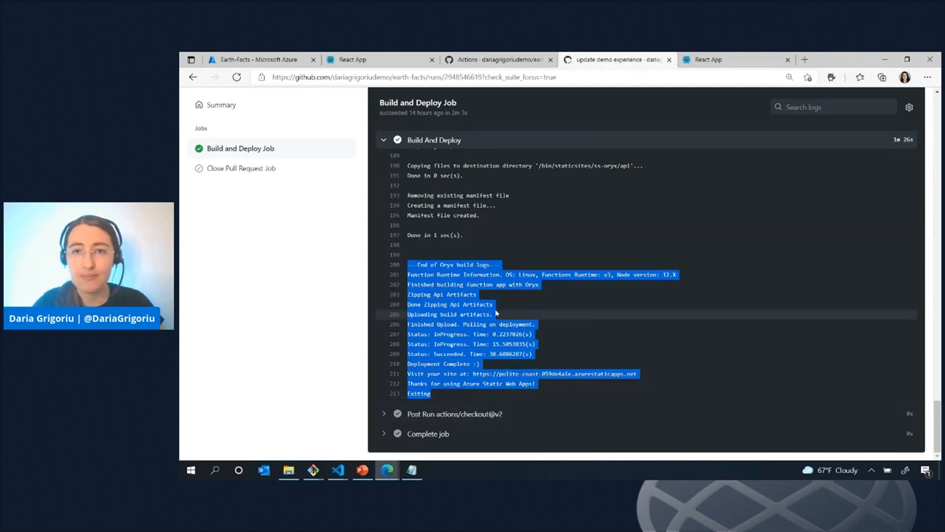
pyautogui.moveTo(558, 284)
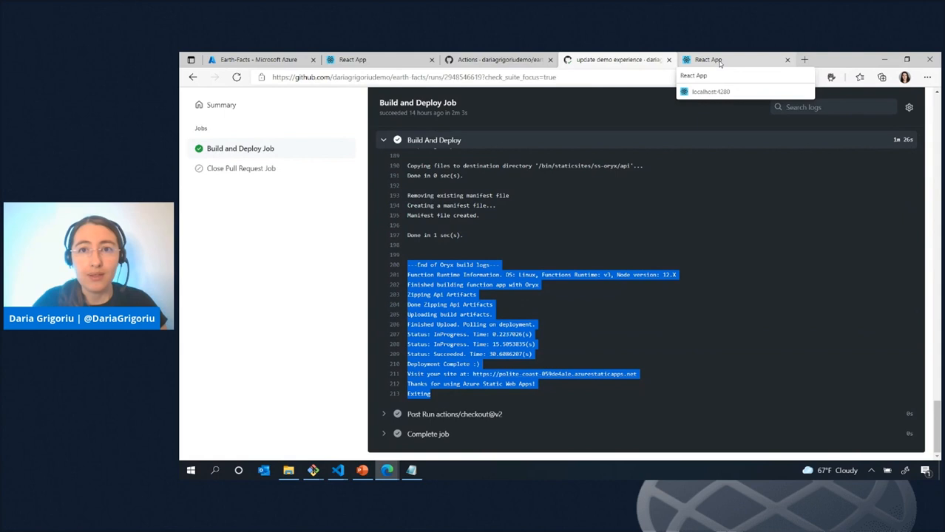
pyautogui.click(722, 92)
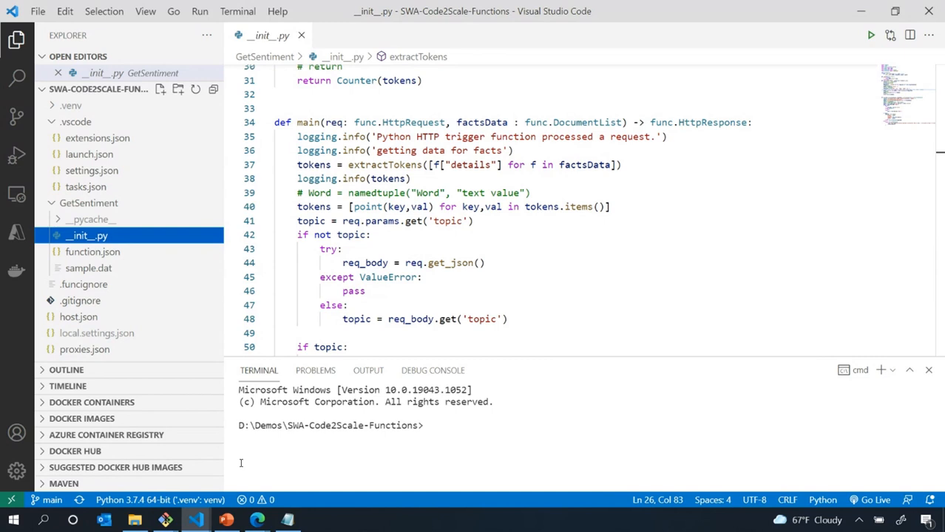
pyautogui.moveTo(200, 521)
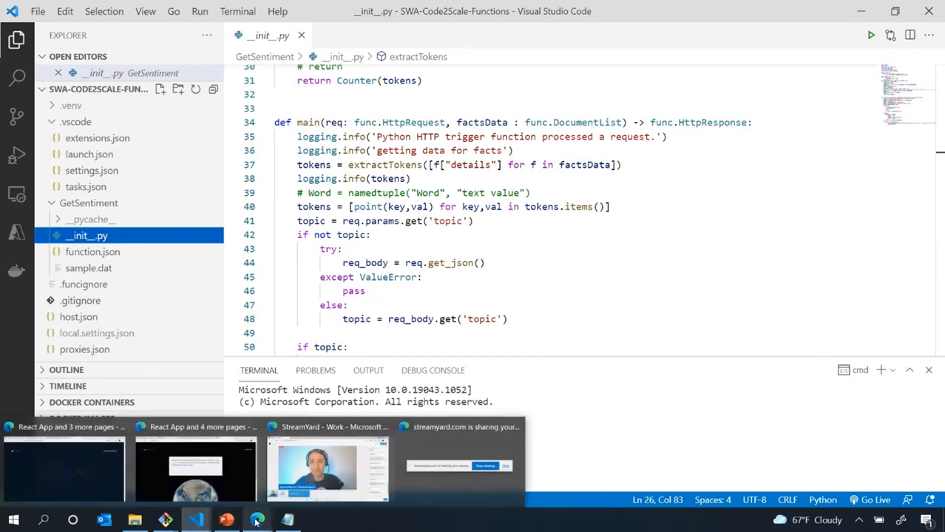
# Leave the Earth Sentiment app and bring up the EarthAPI function app overview in the Azure portal.
pyautogui.click(59, 461)
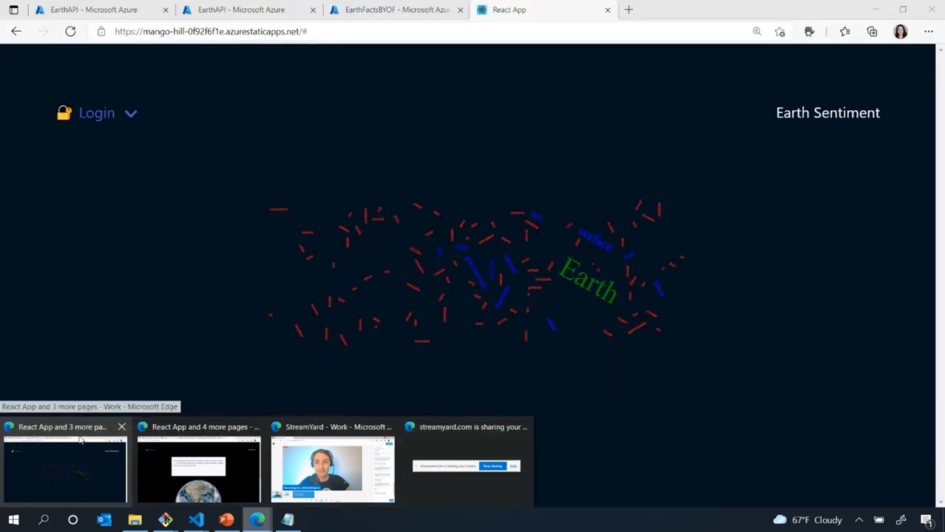
pyautogui.moveTo(78, 443)
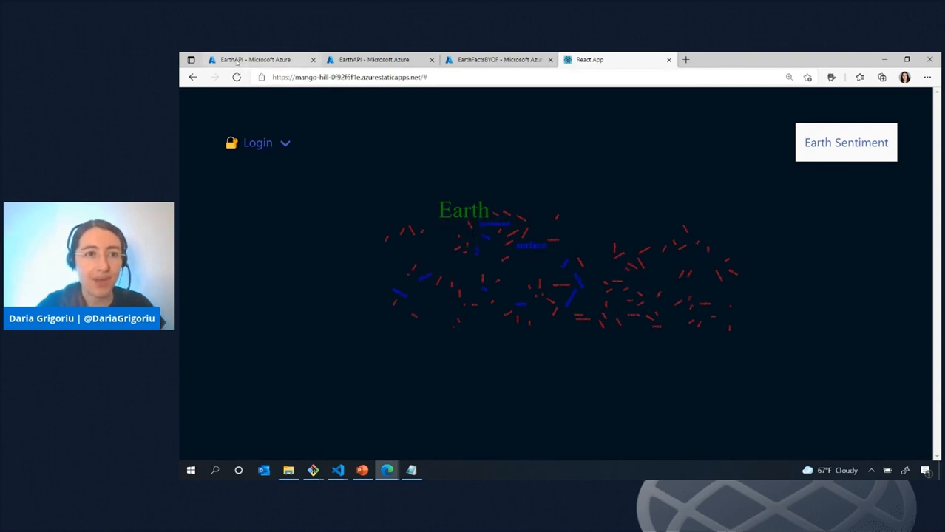
pyautogui.click(254, 59)
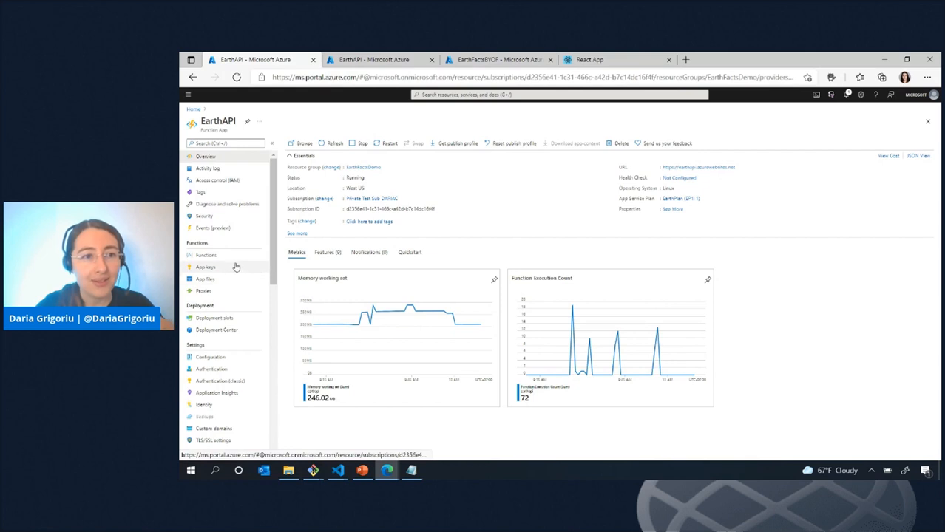
# Review EarthAPI's Functions list and its Configuration application settings.
pyautogui.click(207, 254)
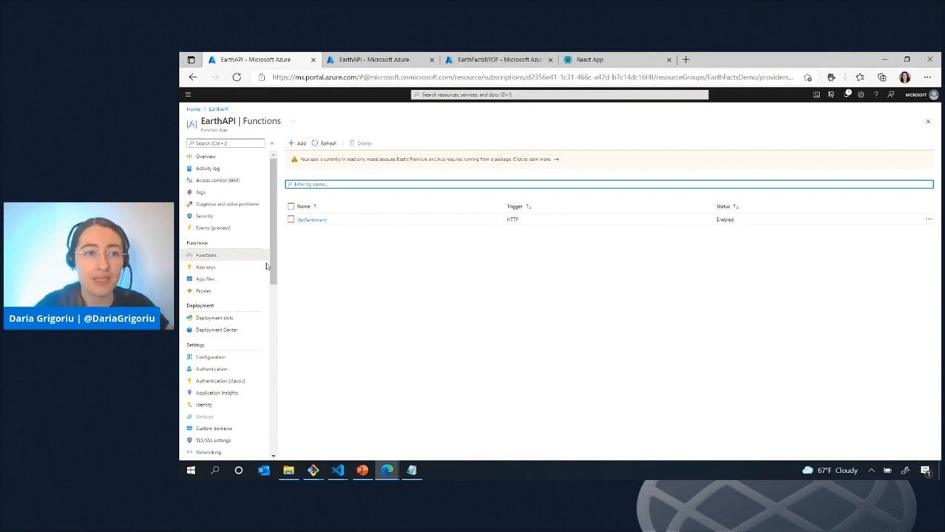
pyautogui.moveTo(207, 289)
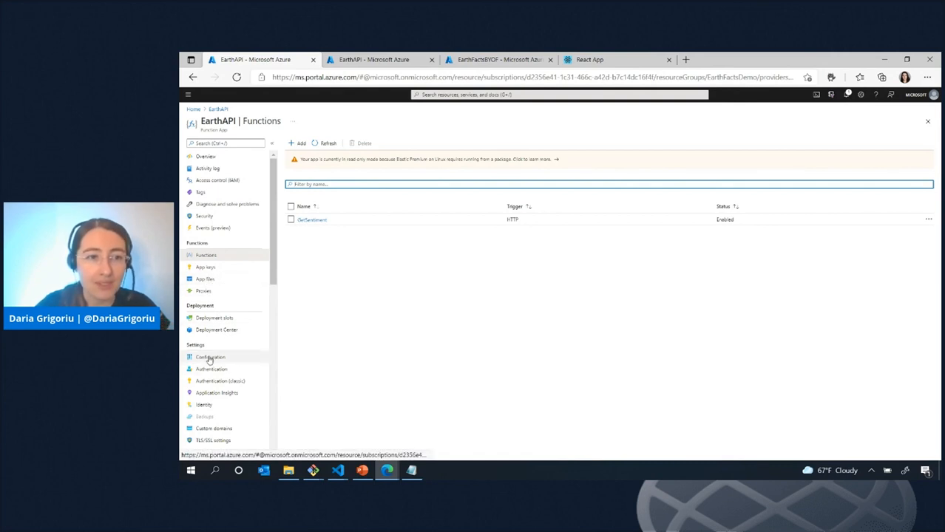
pyautogui.click(209, 356)
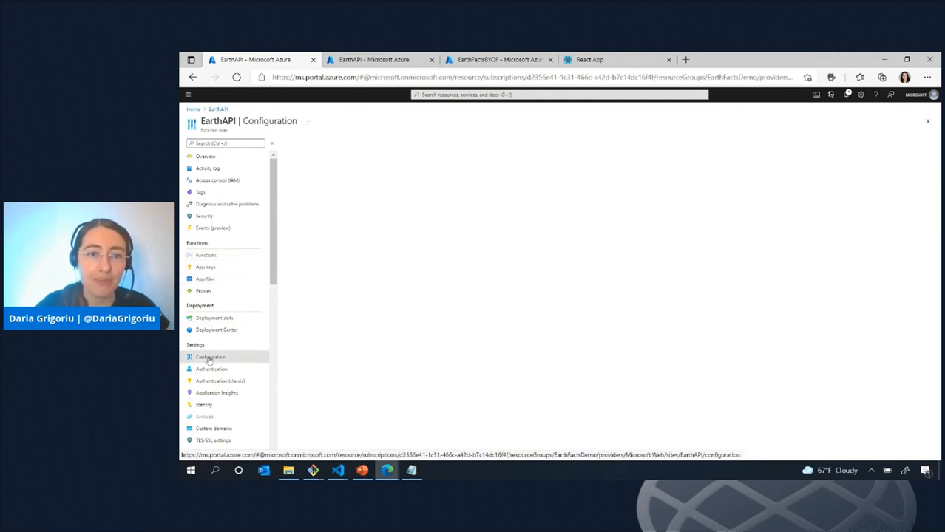
pyautogui.click(210, 356)
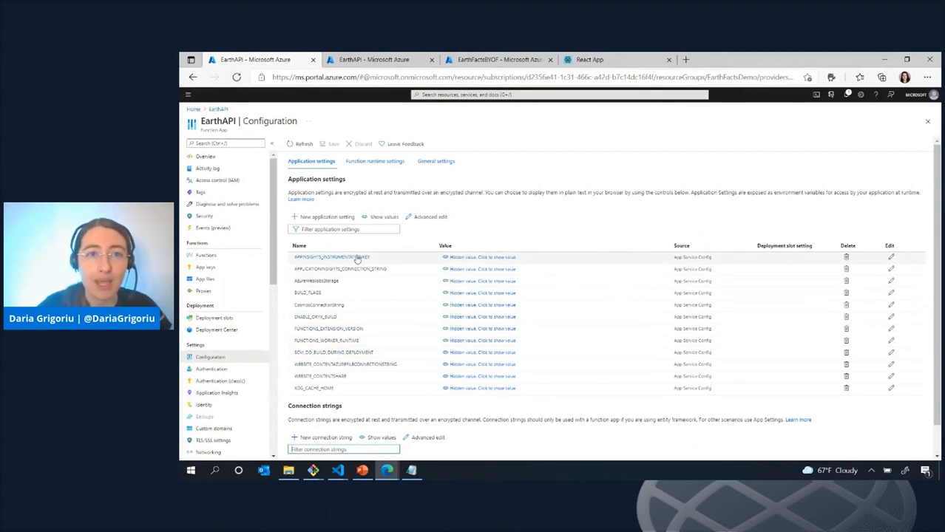
pyautogui.moveTo(349, 264)
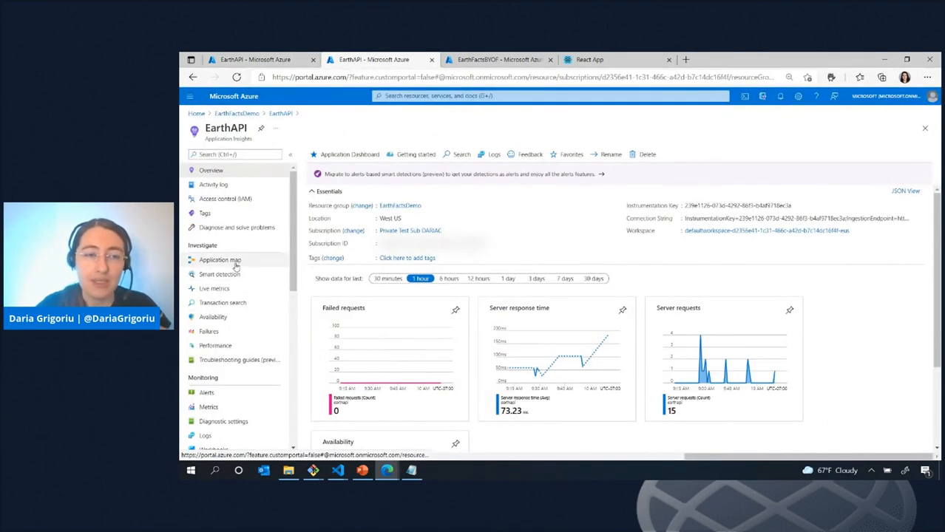
# Show the Application map for EarthAPI in Application Insights.
pyautogui.click(219, 260)
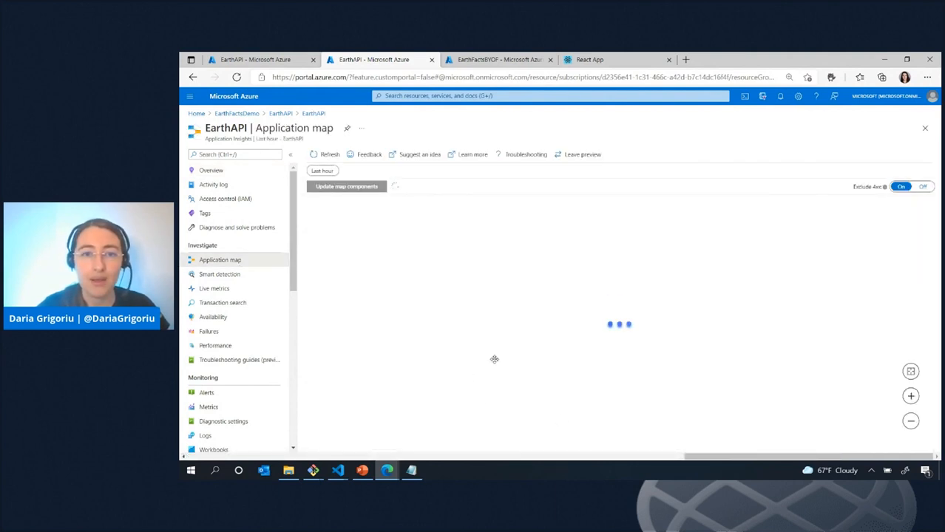
pyautogui.moveTo(487, 331)
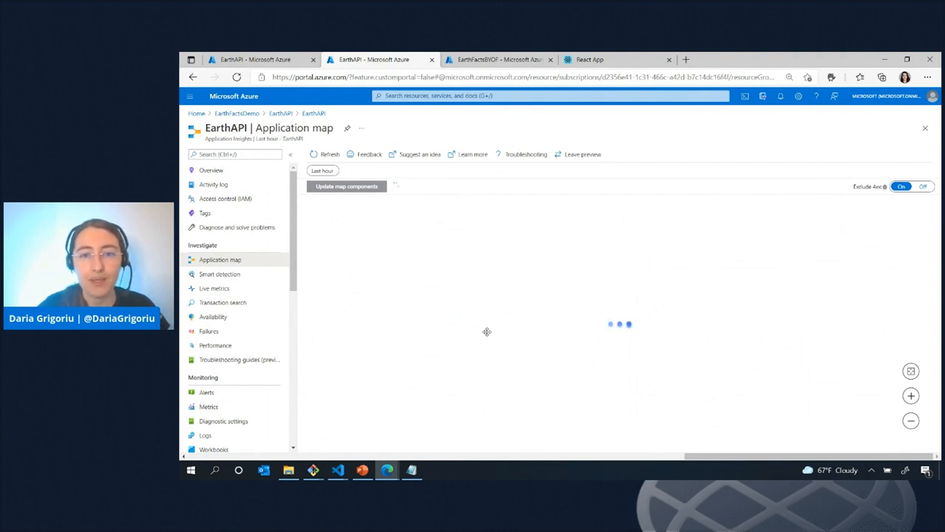
pyautogui.moveTo(257, 263)
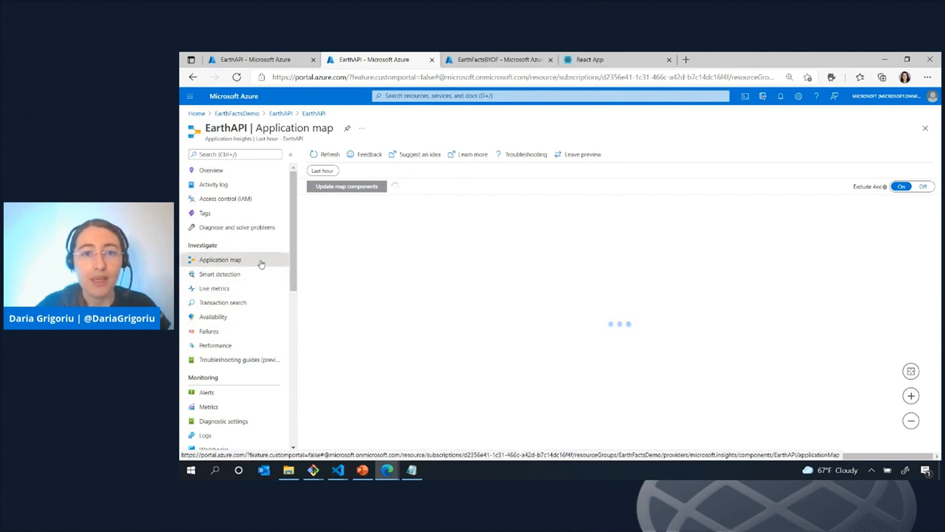
pyautogui.moveTo(245, 269)
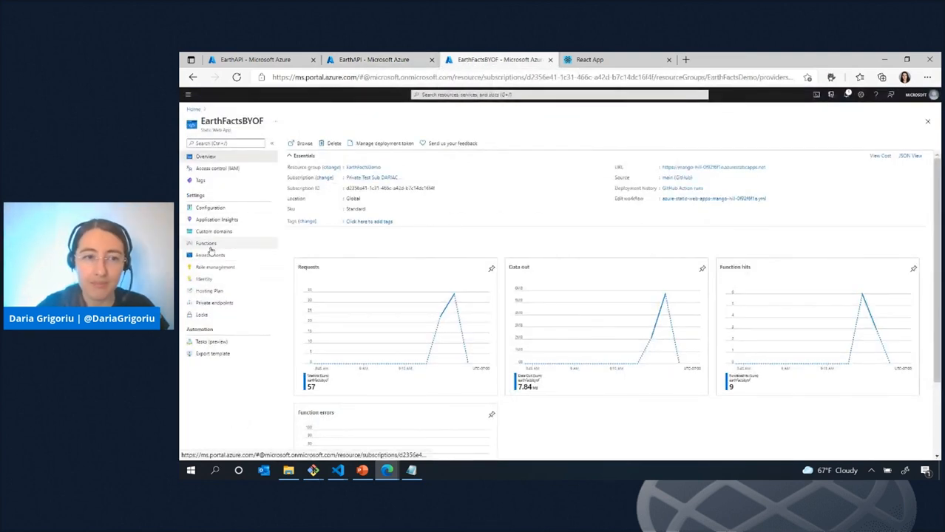
pyautogui.moveTo(205, 242)
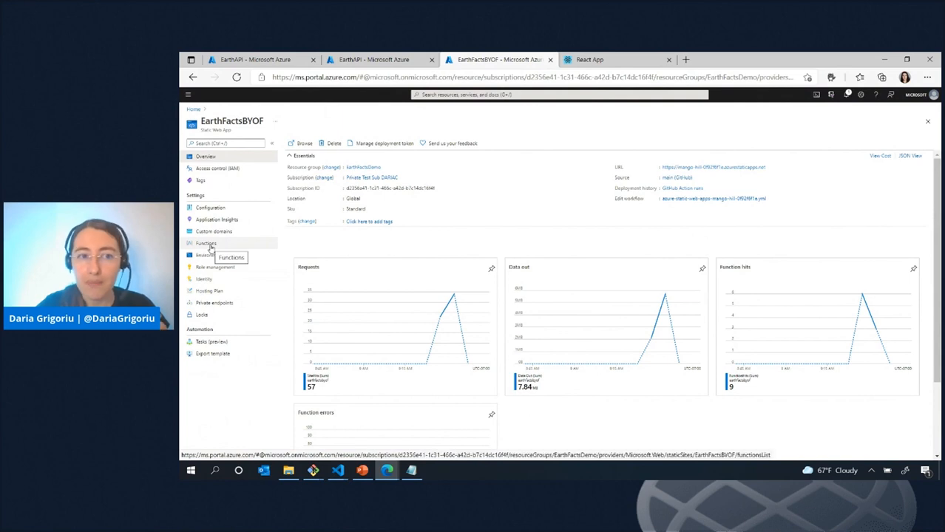
# Confirm EarthFactsBYOF's linked backend is the EarthAPI function app, then return to Earth Sentiment.
pyautogui.click(205, 242)
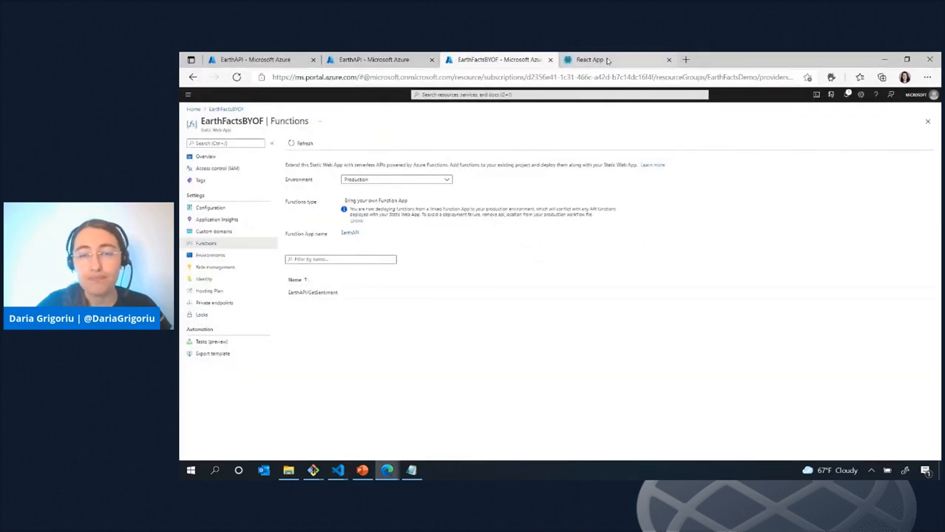
pyautogui.click(588, 58)
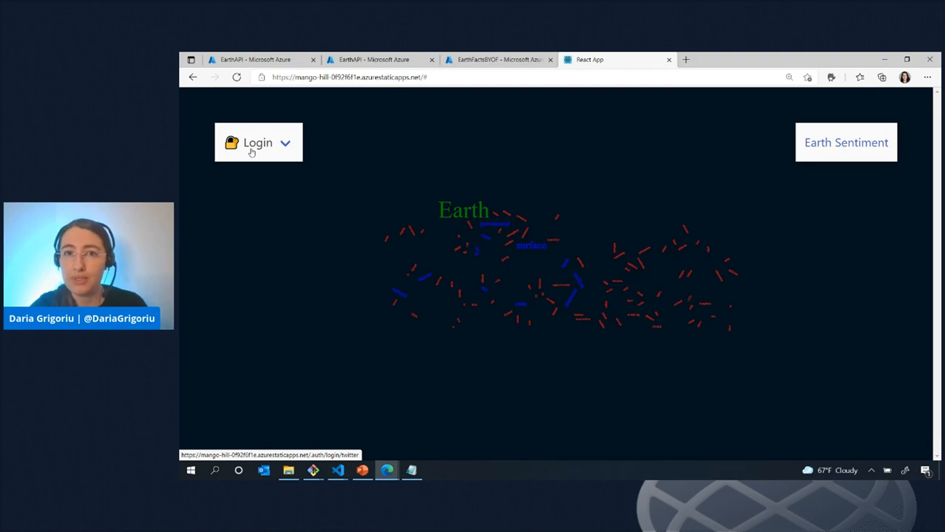
# Log in to the Earth Sentiment app as Daria and bring up the Edge options menu.
pyautogui.click(845, 142)
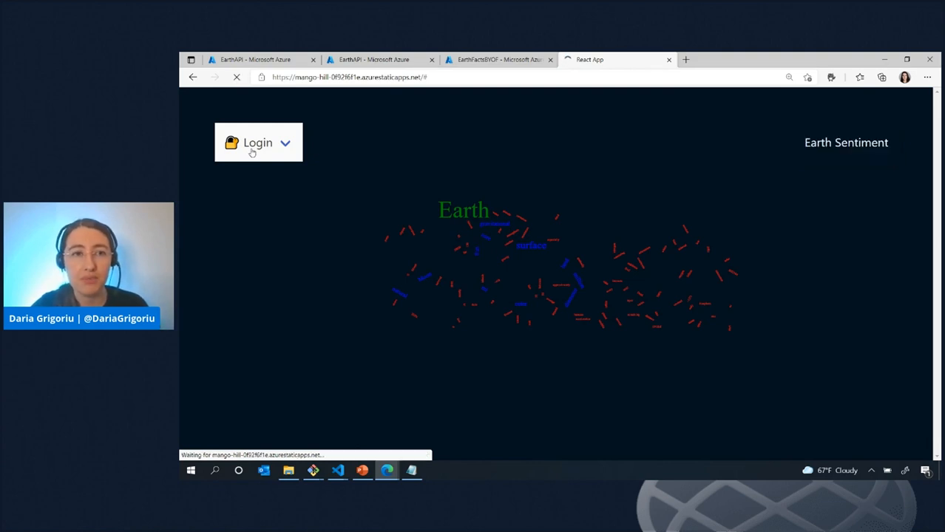
pyautogui.click(258, 142)
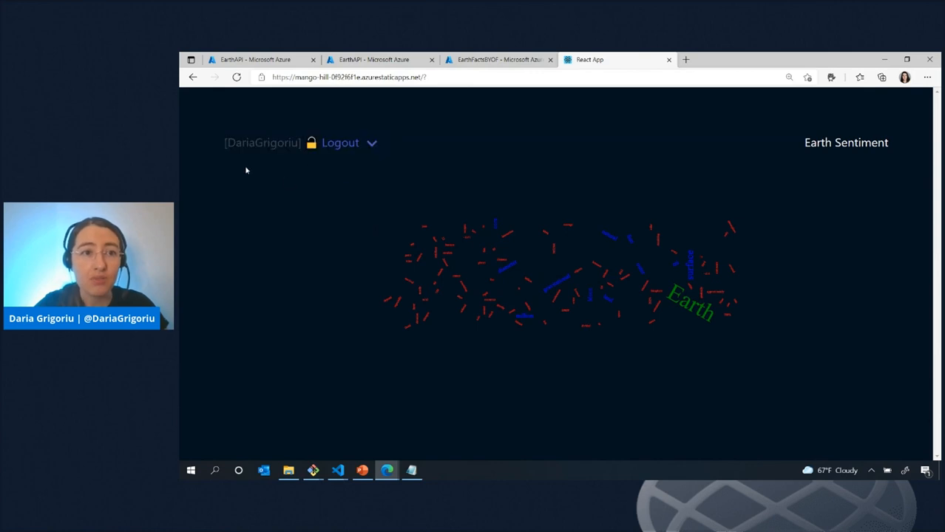
pyautogui.click(926, 77)
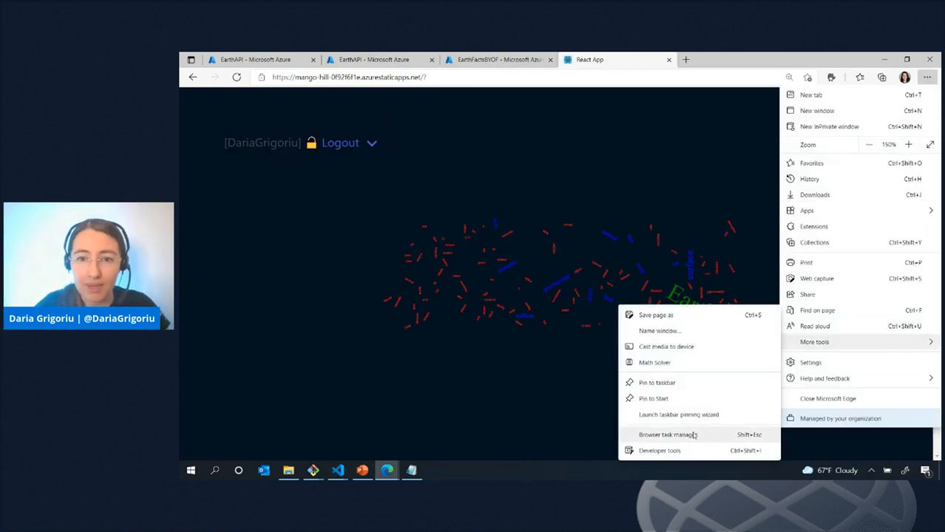
pyautogui.moveTo(689, 441)
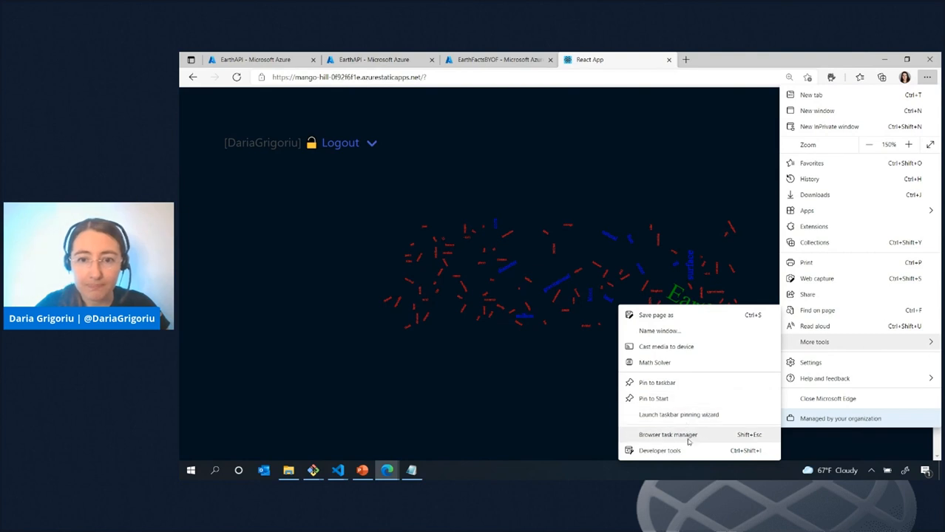
# Inspect the GetSentiment request's headers in the developer tools Network view.
pyautogui.click(751, 387)
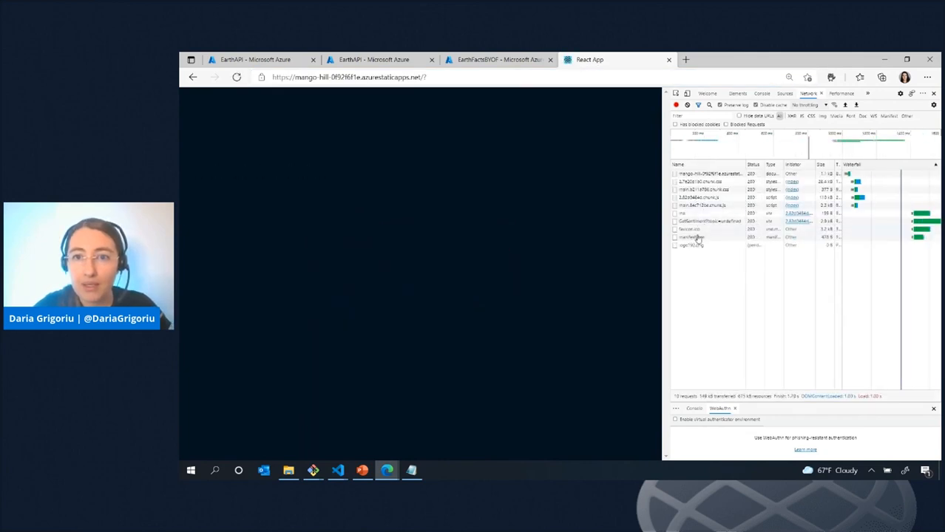
pyautogui.click(710, 222)
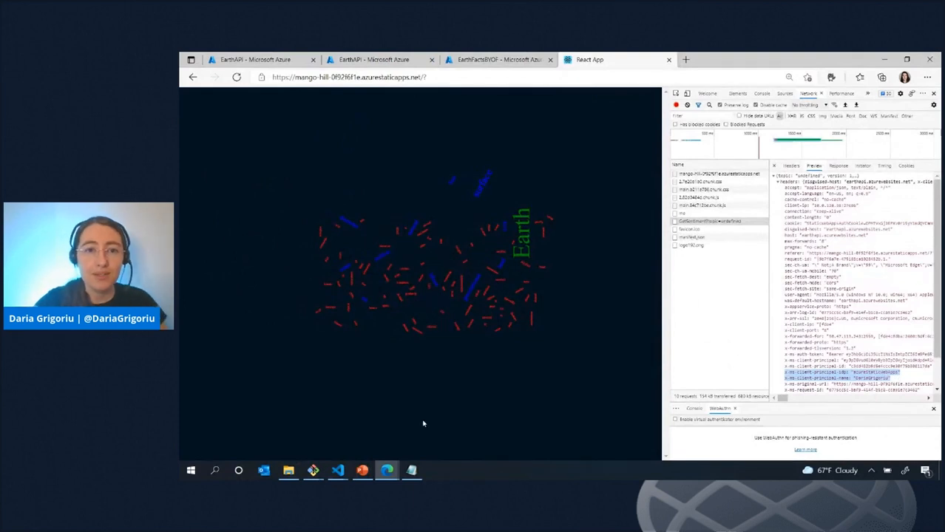
pyautogui.moveTo(388, 470)
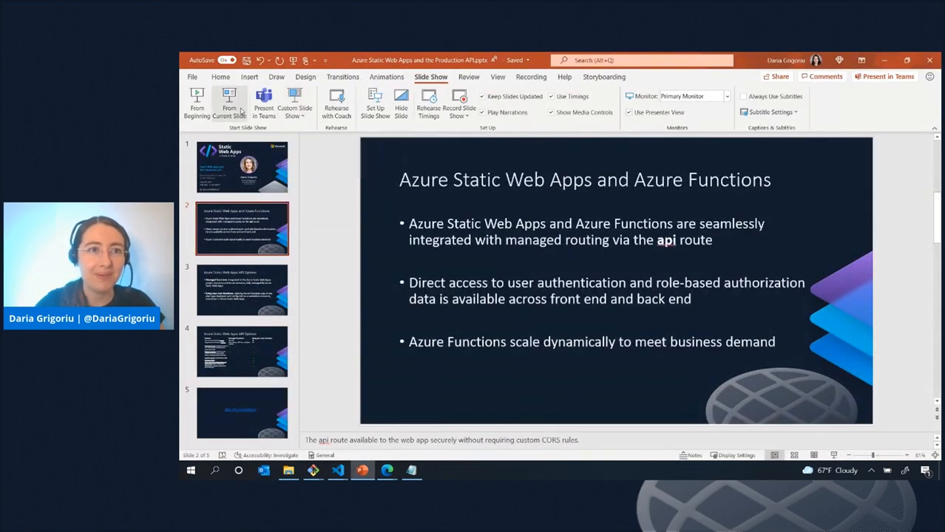
# Present the recap slides from the current slide through to the aka.ms/swadocs documentation slide.
pyautogui.click(230, 100)
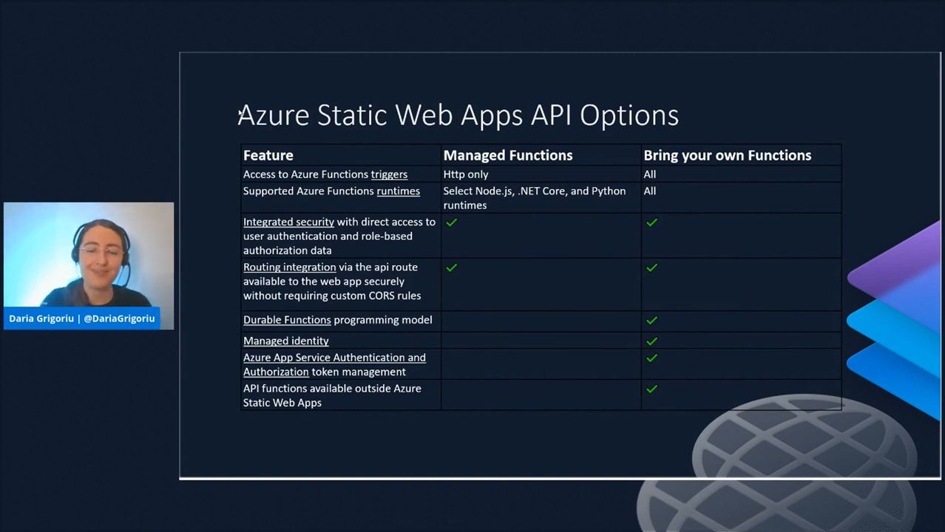
pyautogui.press('Right')
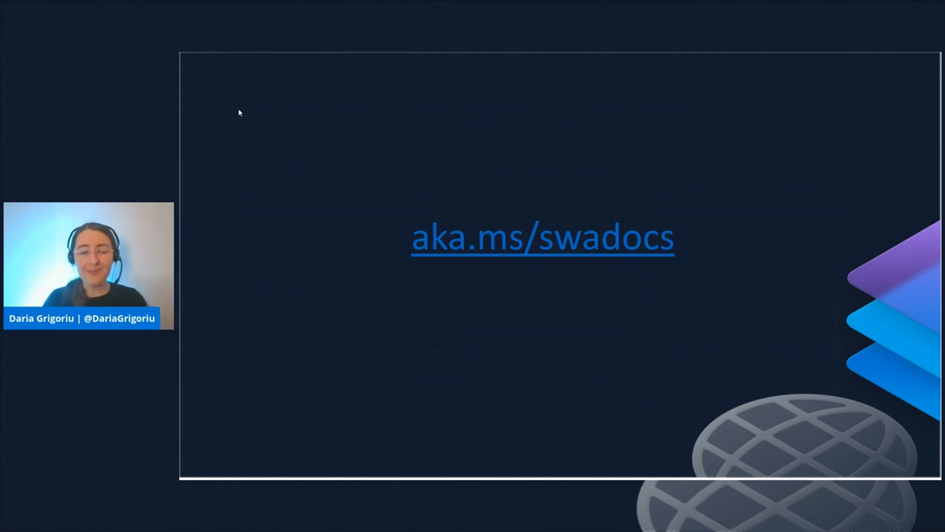